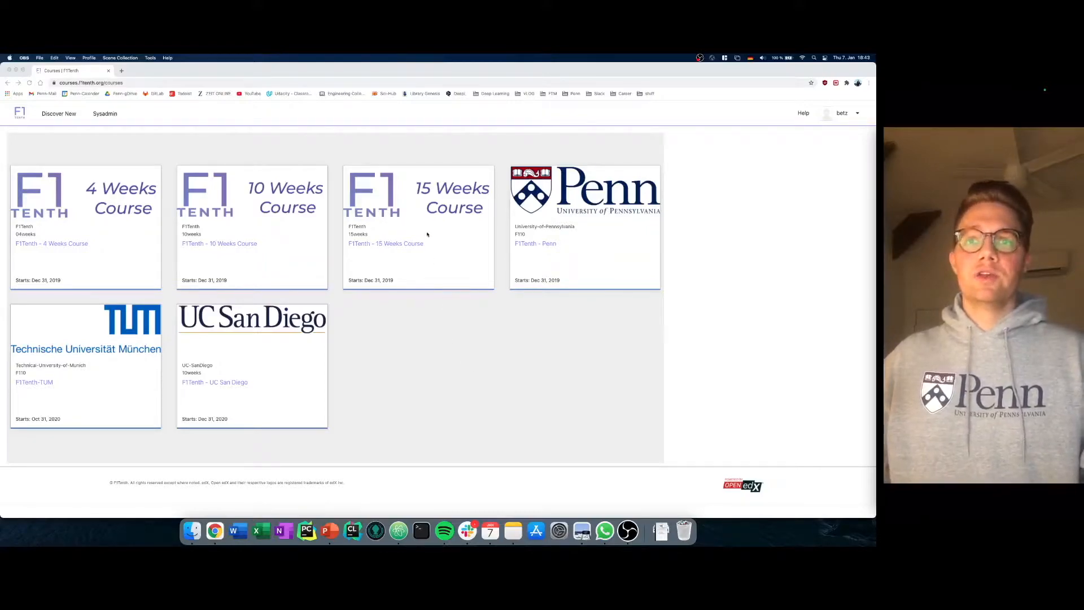
mouse_move(418, 229)
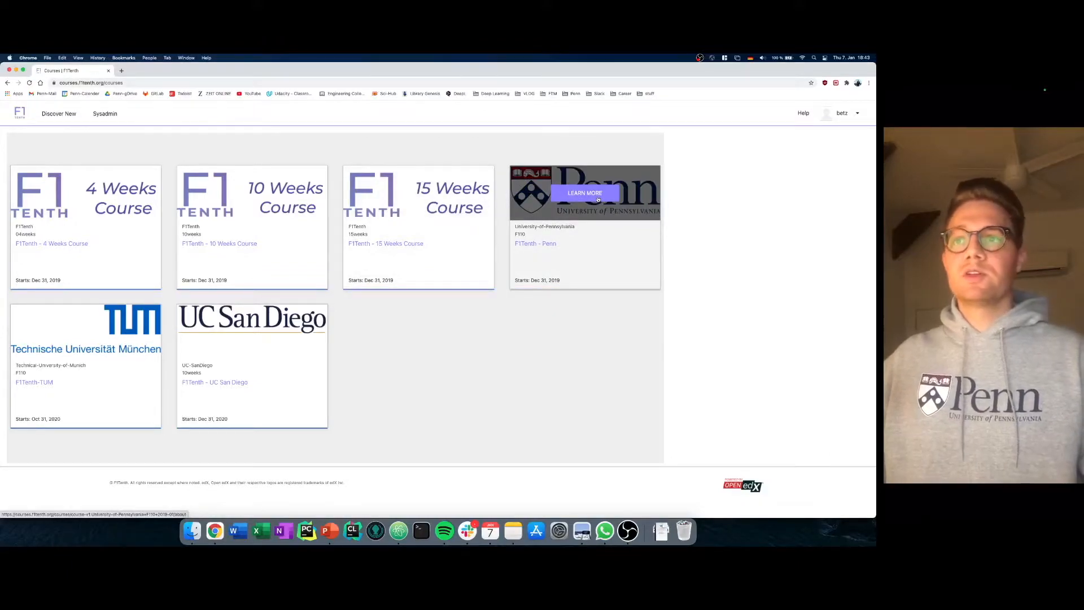
- View the F1Tenth - Penn course details and highlight its About This Course paragraphs
click(584, 193)
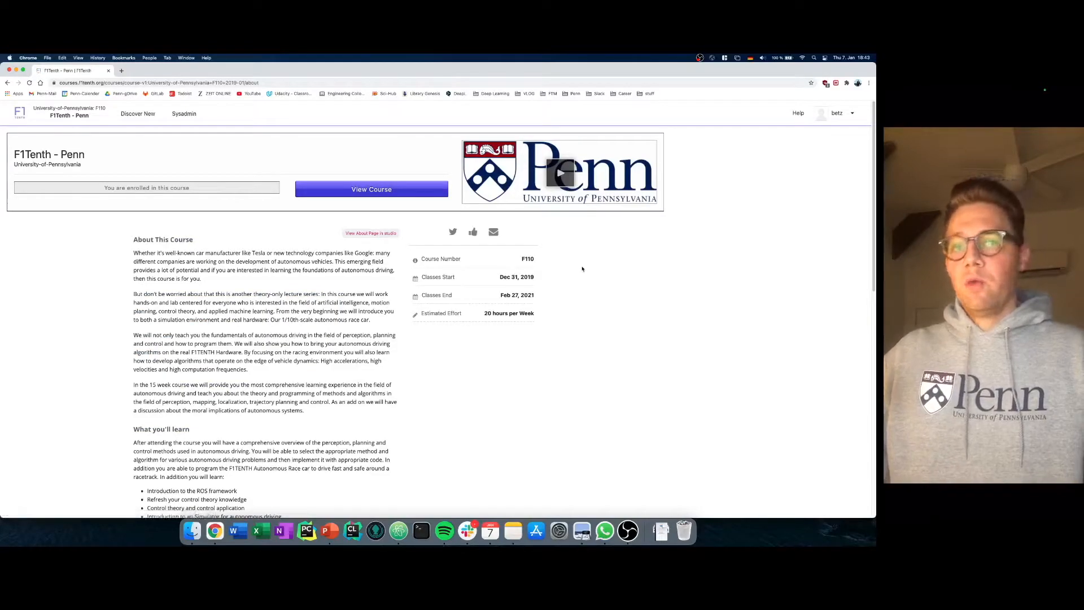
drag(134, 252, 156, 261)
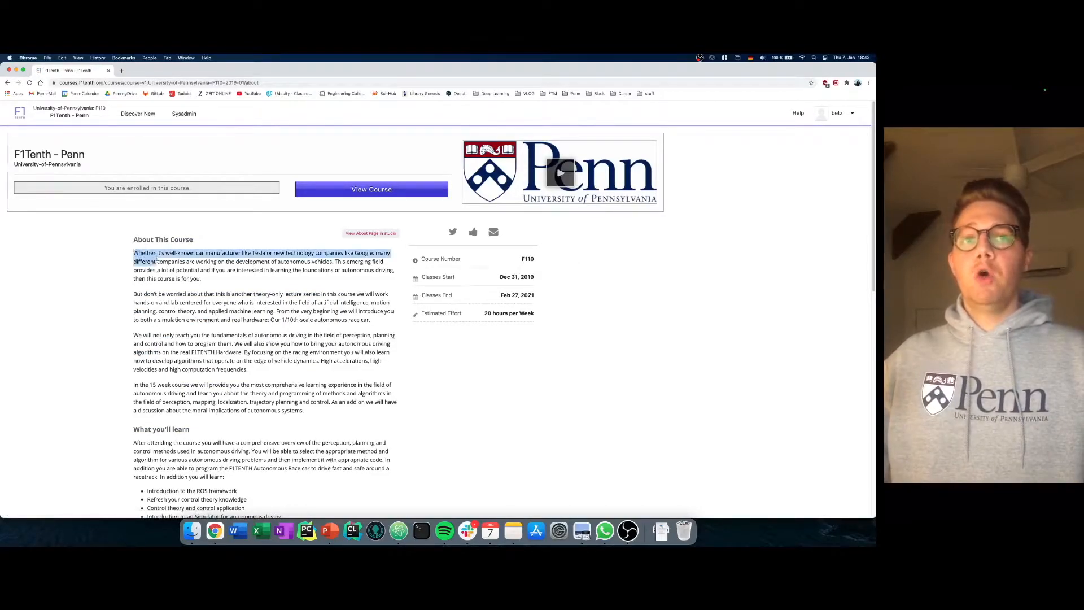
drag(134, 252, 371, 408)
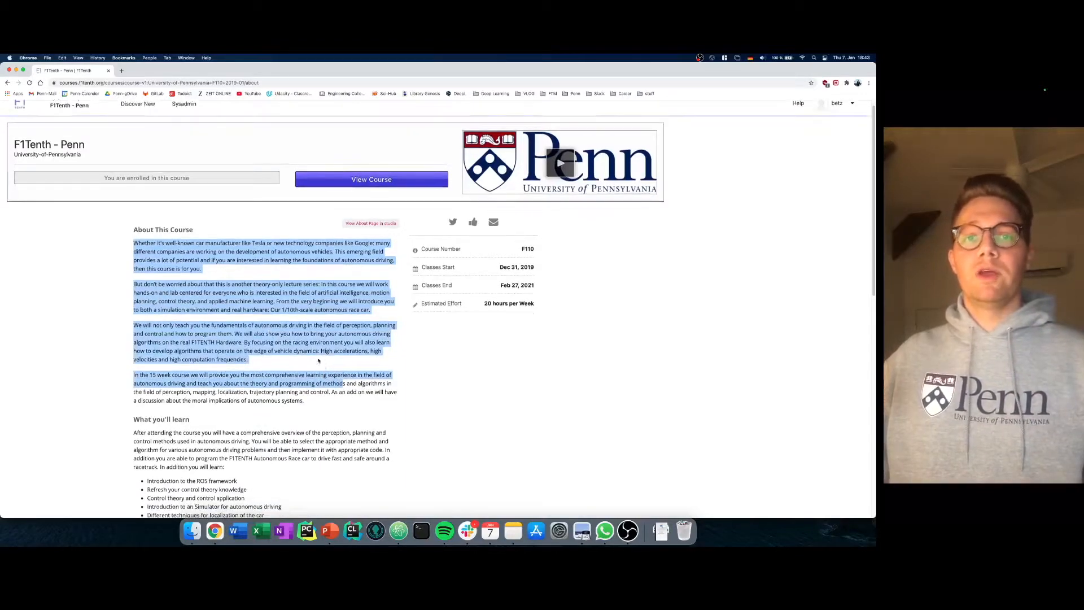
click(319, 359)
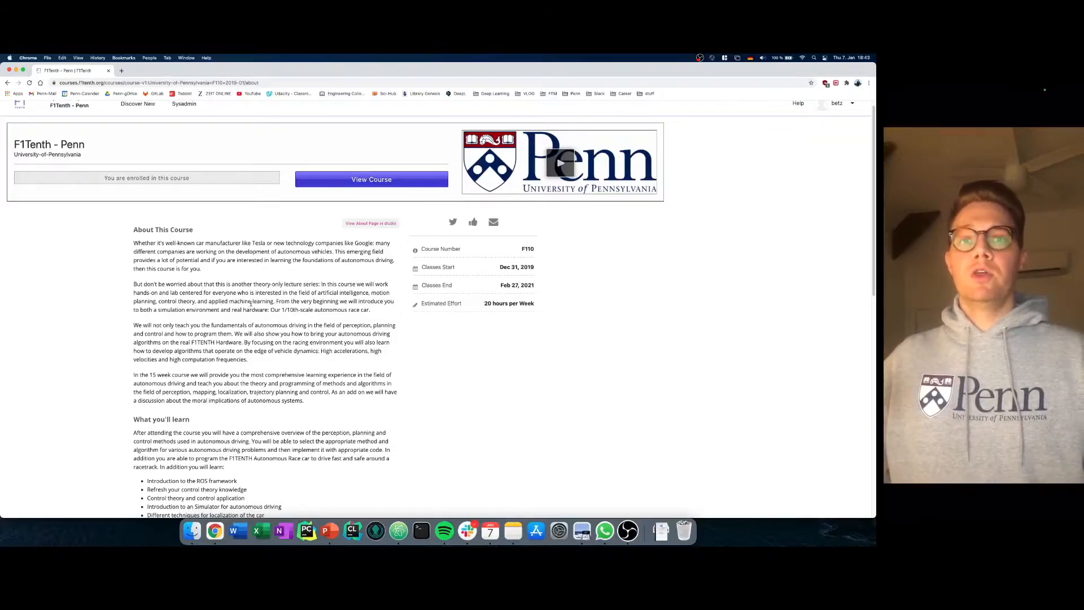
- Review the 'What you'll learn' paragraph, staff and FAQ sections, returning to the overview
scroll(down, 3)
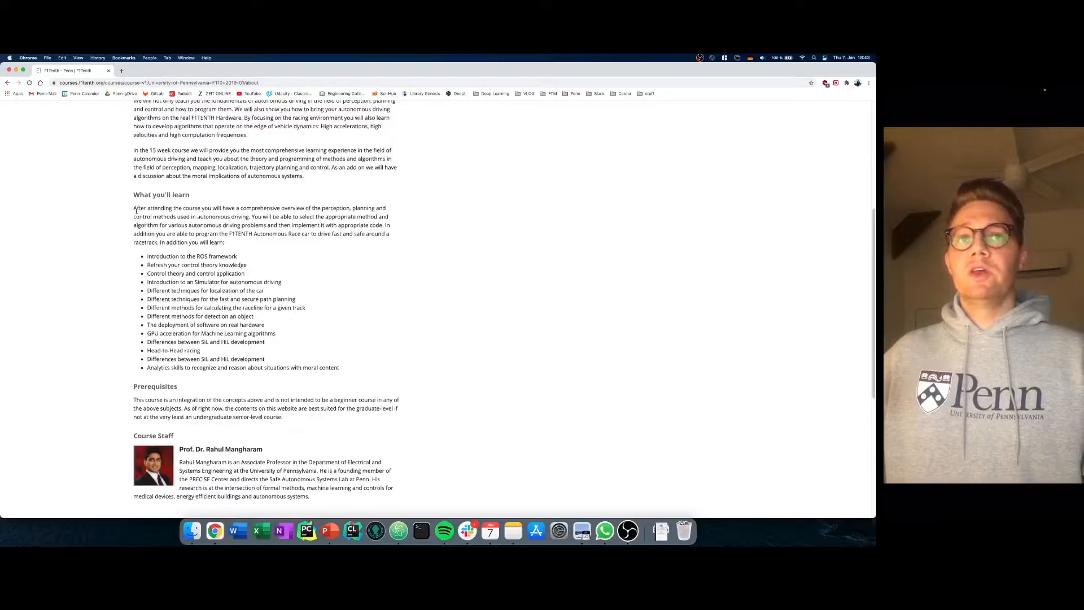
drag(133, 207, 225, 241)
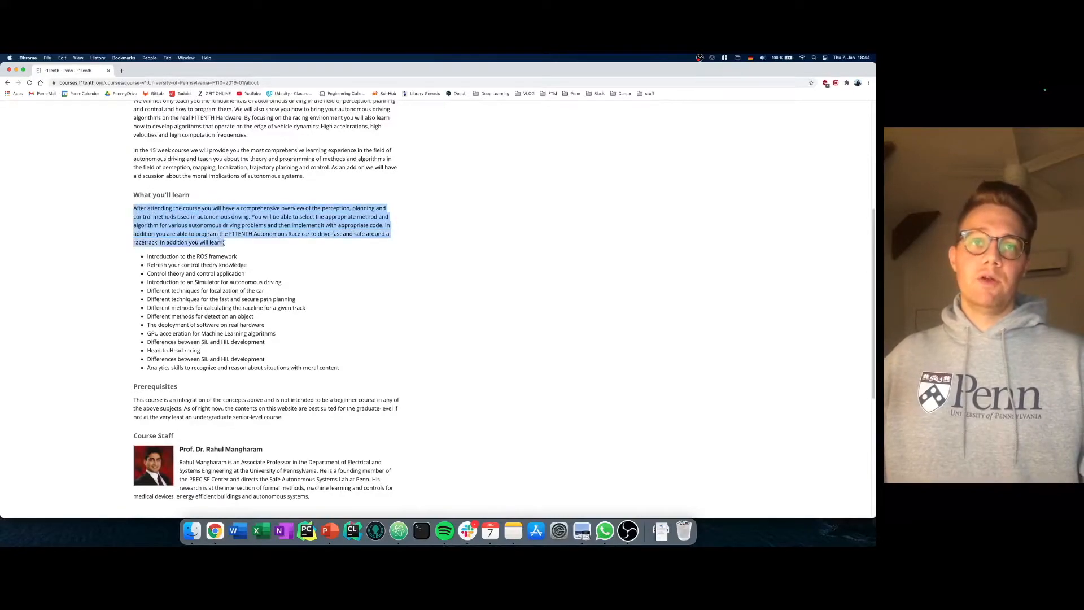
click(231, 248)
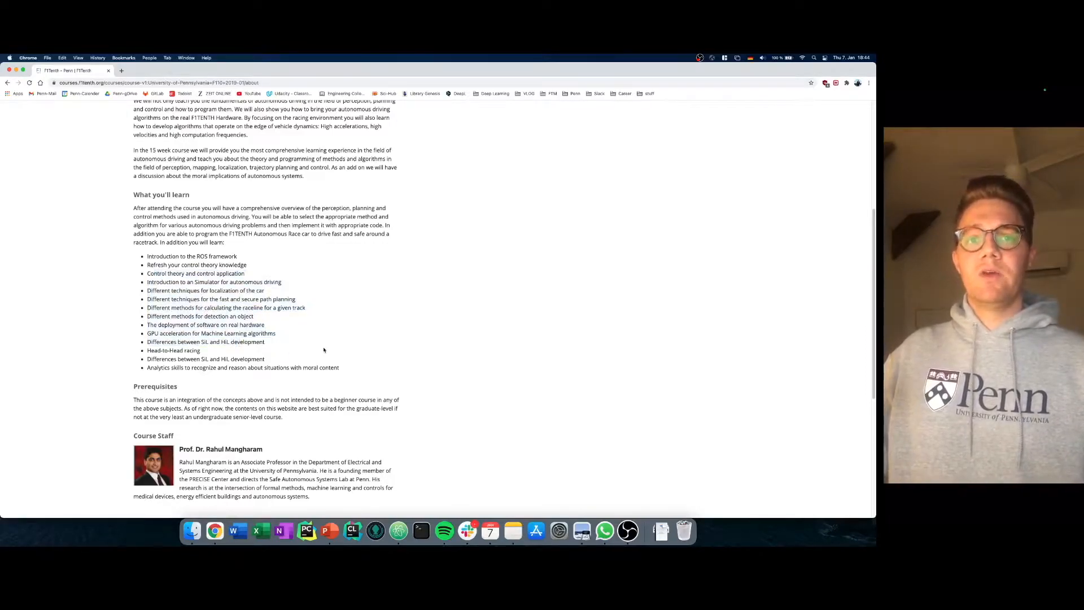
scroll(down, 3)
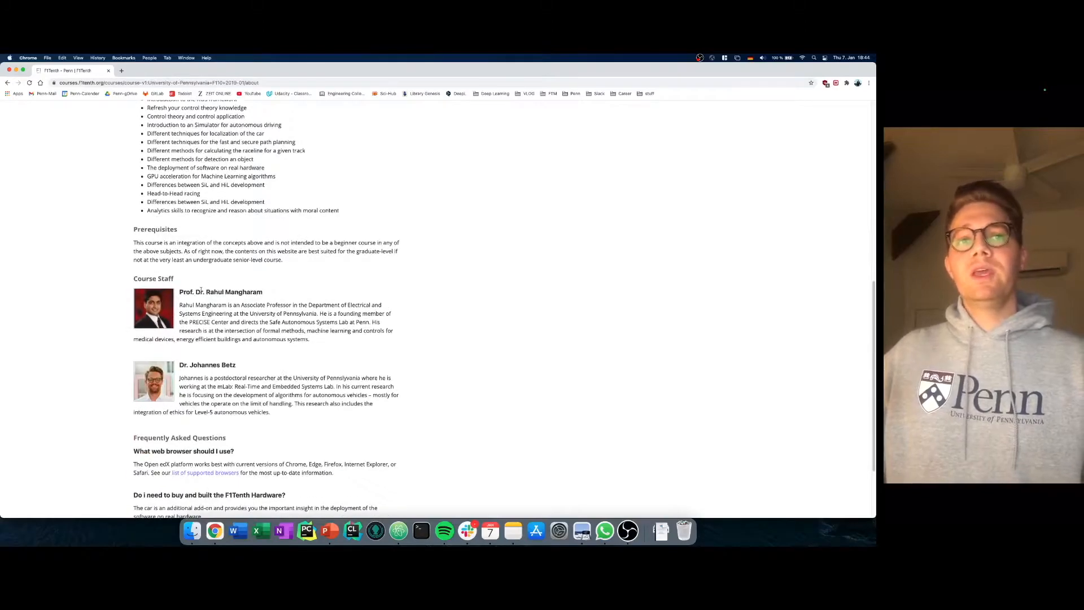
scroll(down, 3)
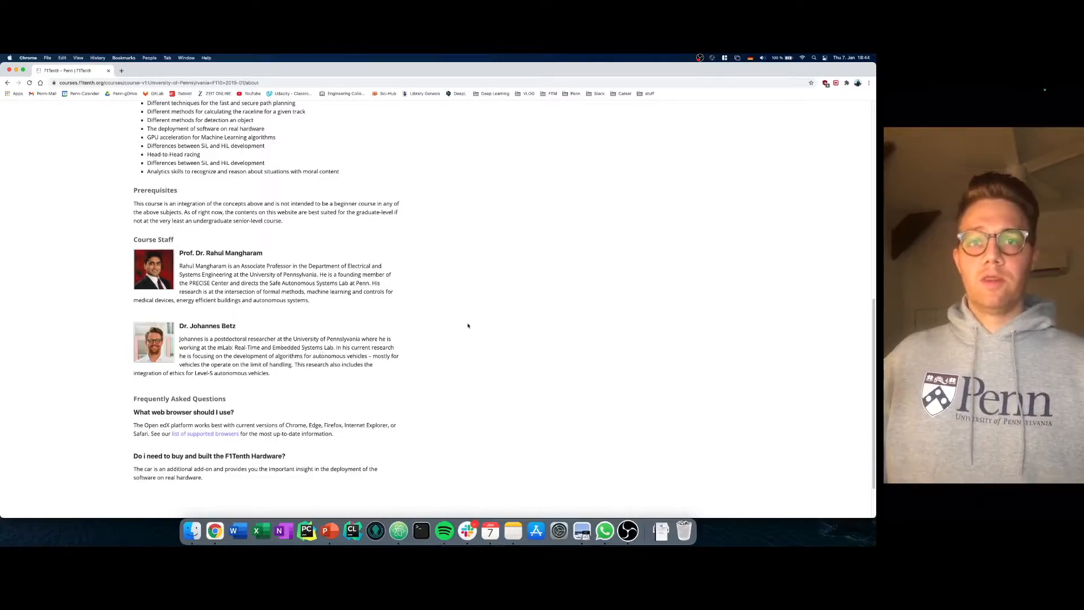
scroll(up, 3)
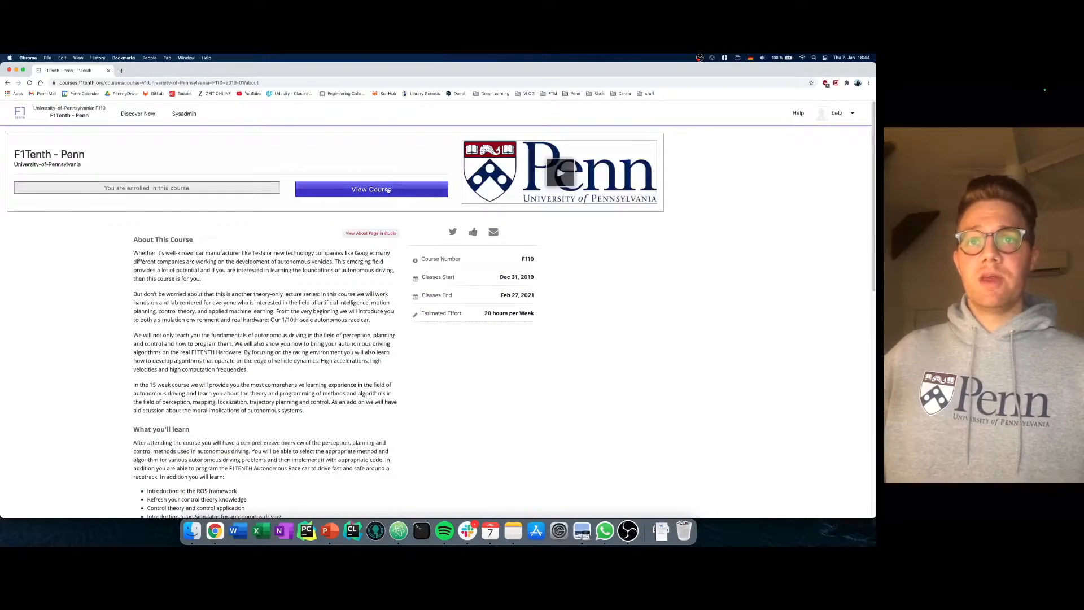
- View the course outline as a Learner and expand Module A: Foundations of F1TENTH
click(372, 188)
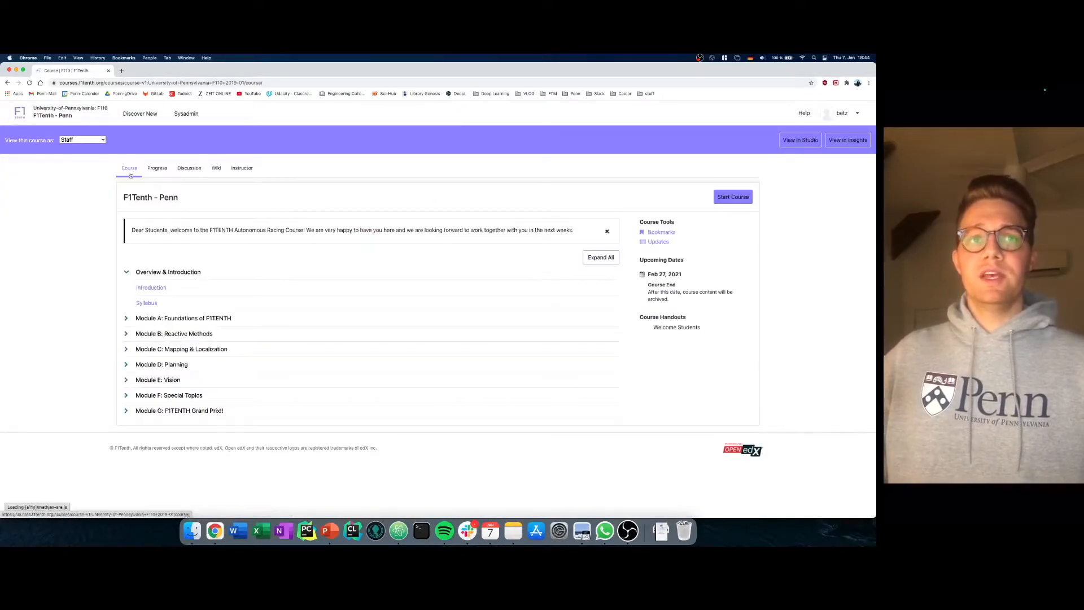
click(81, 140)
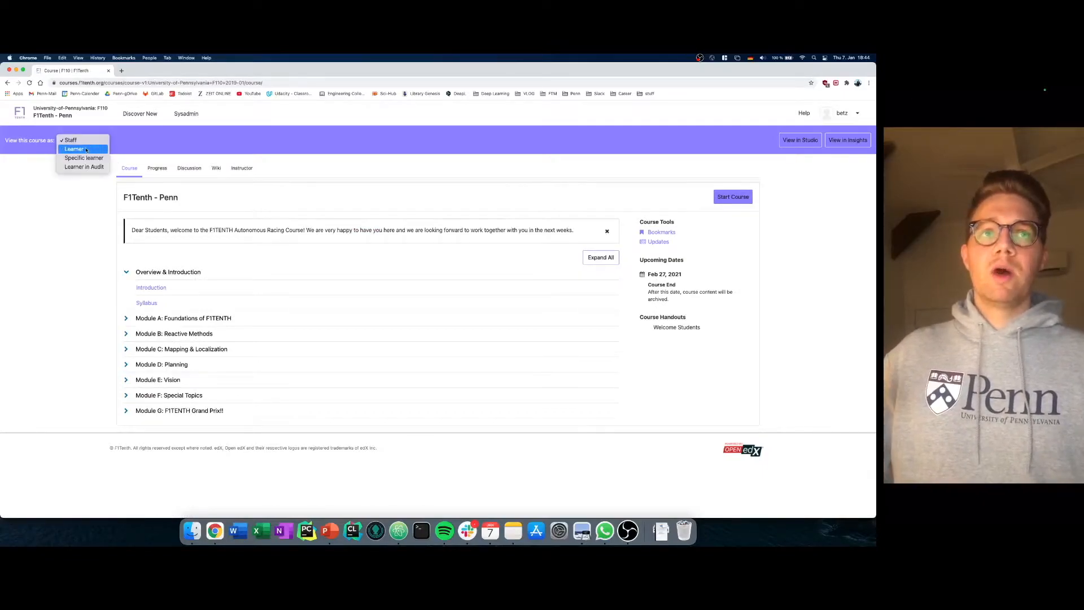
click(75, 149)
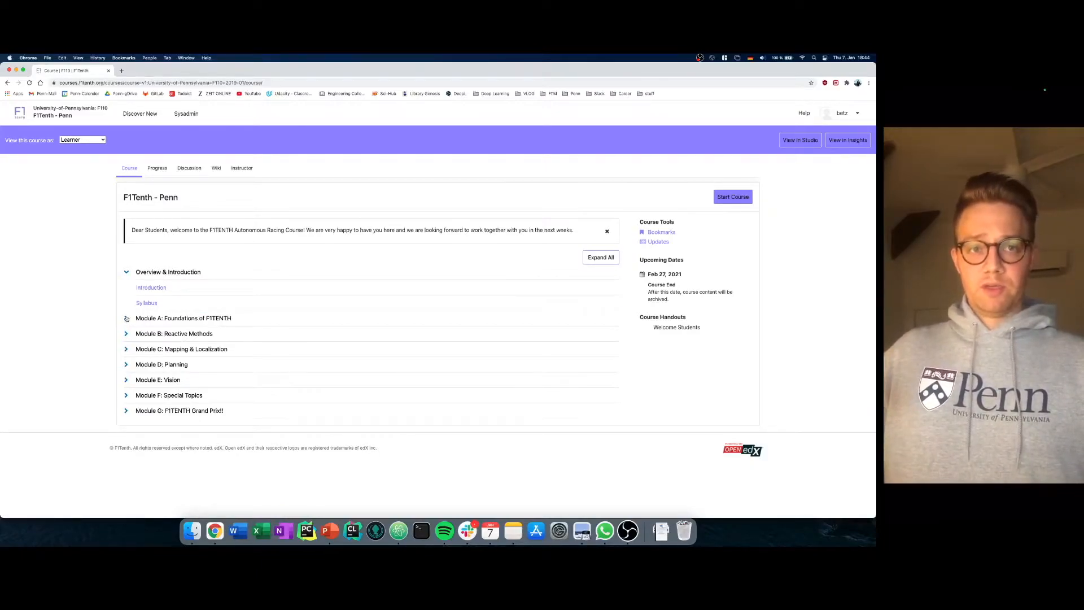
click(183, 318)
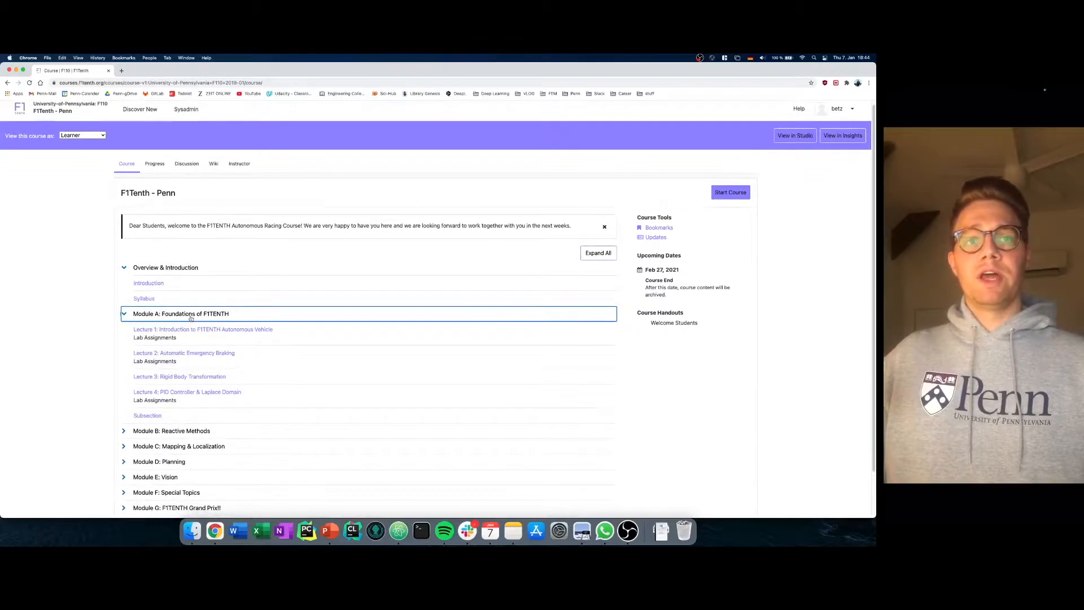
scroll(down, 3)
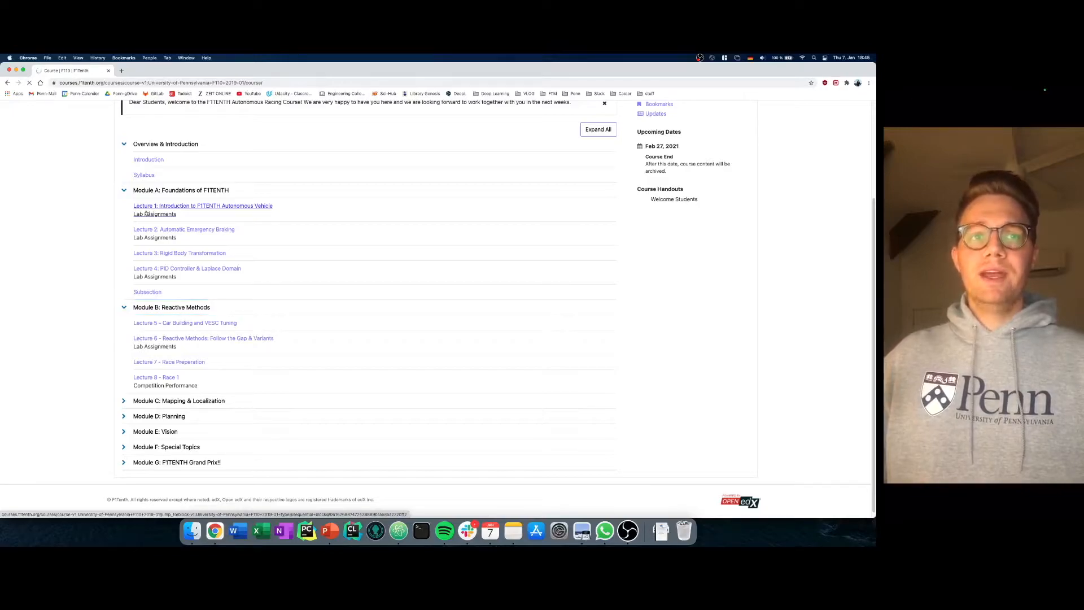
- Read Lecture 1: Introduction to F1TENTH's overview and video, advancing the slide deck one slide
click(202, 206)
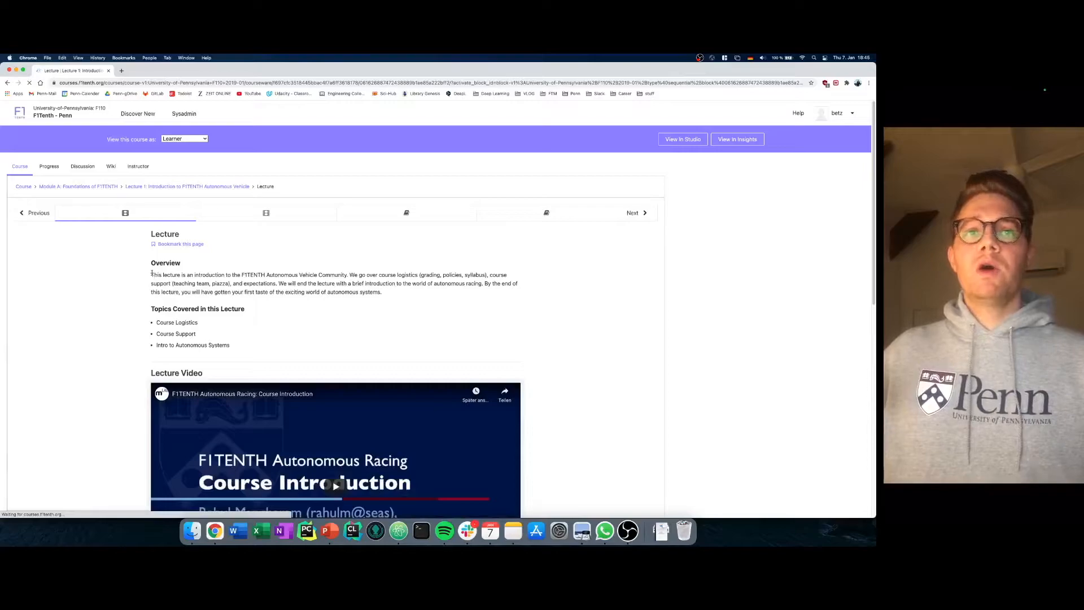
drag(152, 275, 431, 283)
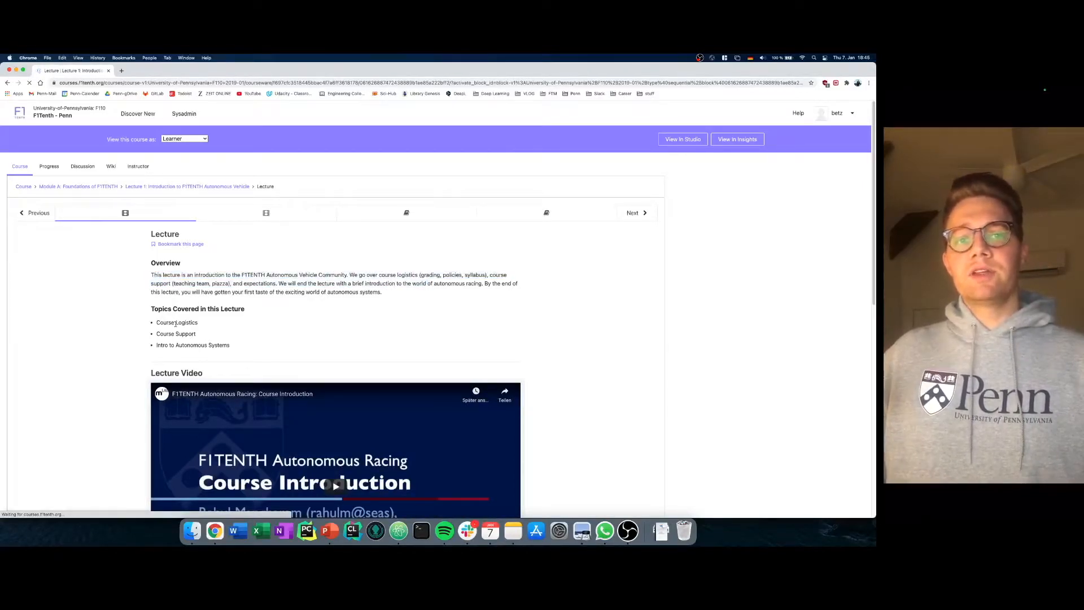
scroll(down, 3)
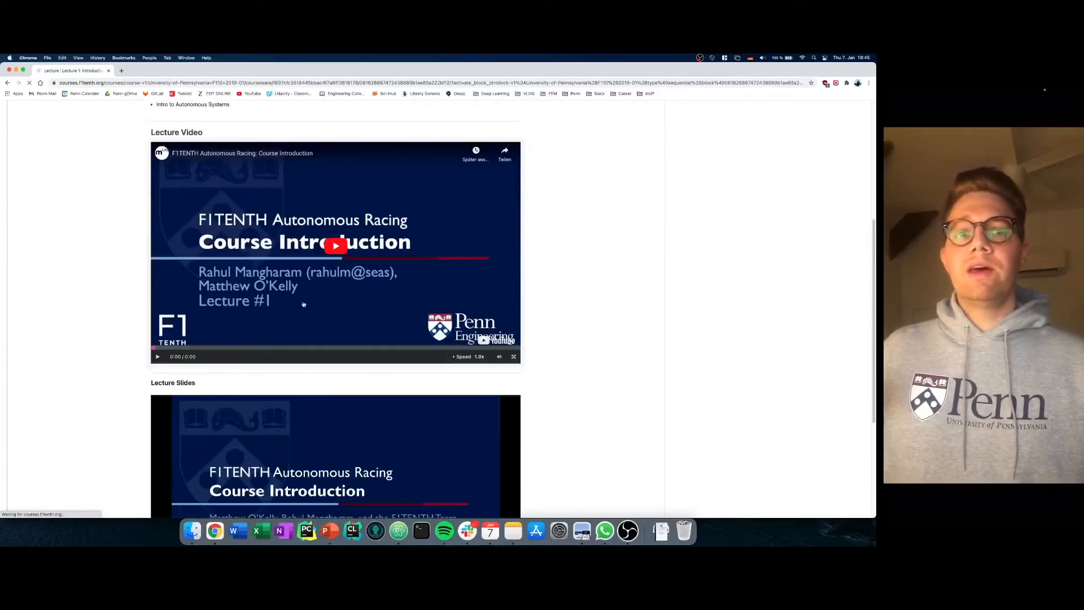
scroll(down, 3)
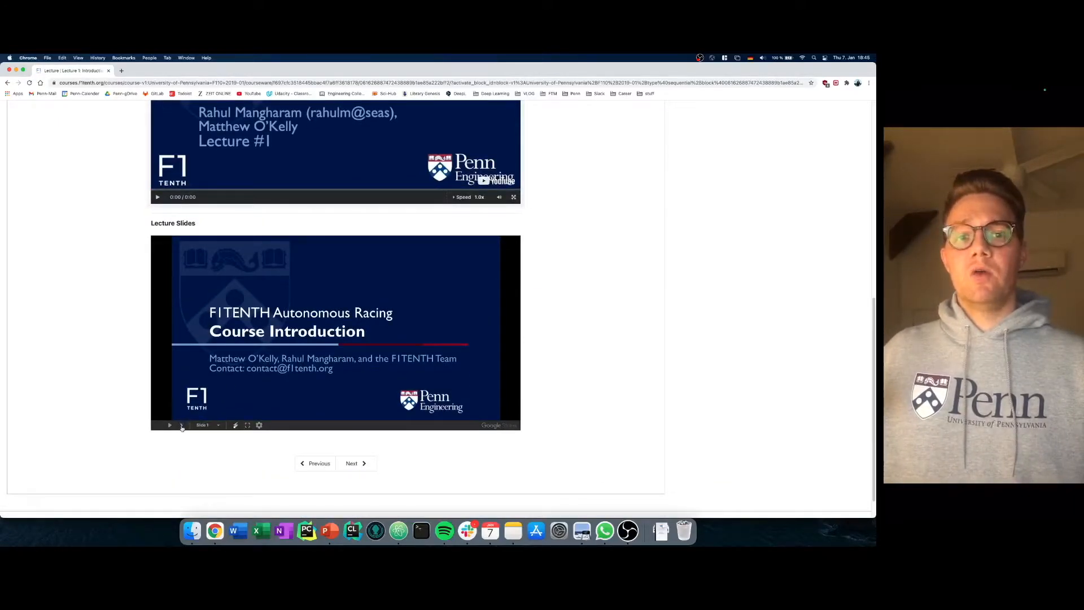
click(181, 425)
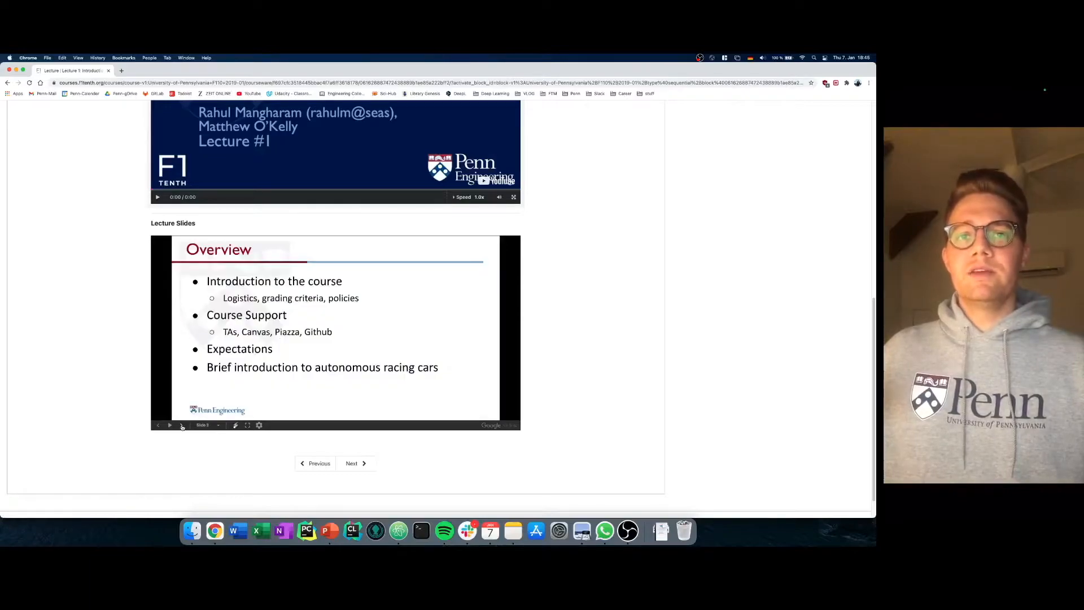
scroll(down, 3)
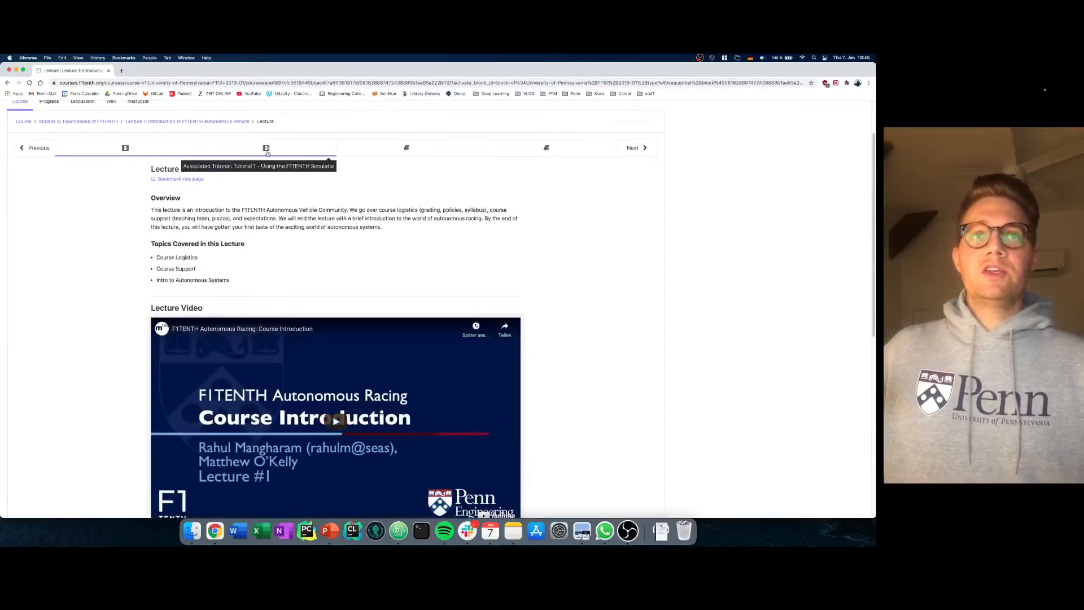
- Visit the simulator tutorial, Lab 1 Introduction to ROS and Additional Resources units
click(266, 146)
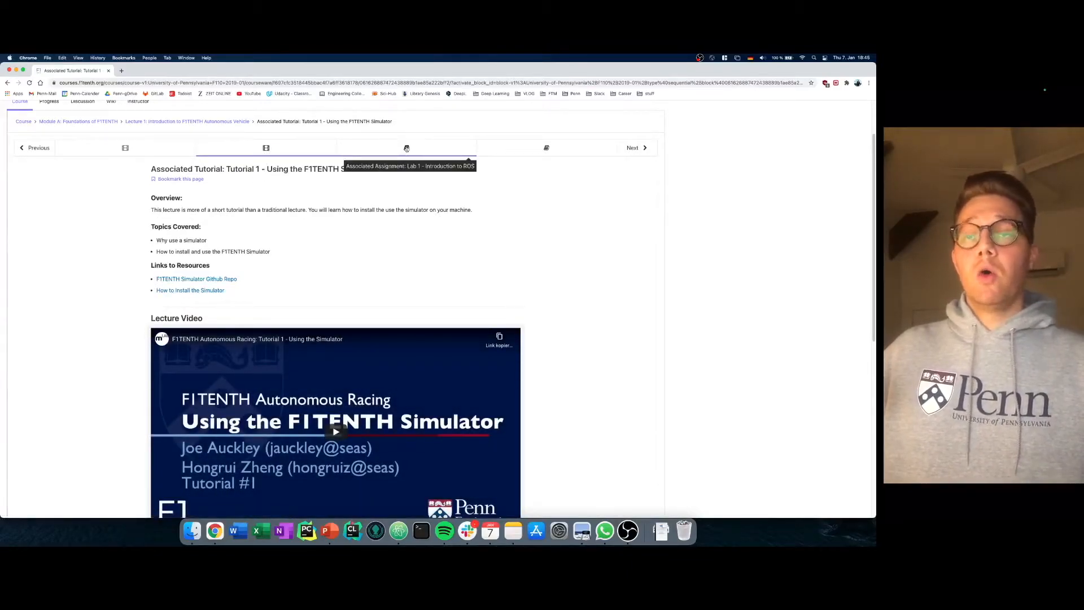
click(405, 147)
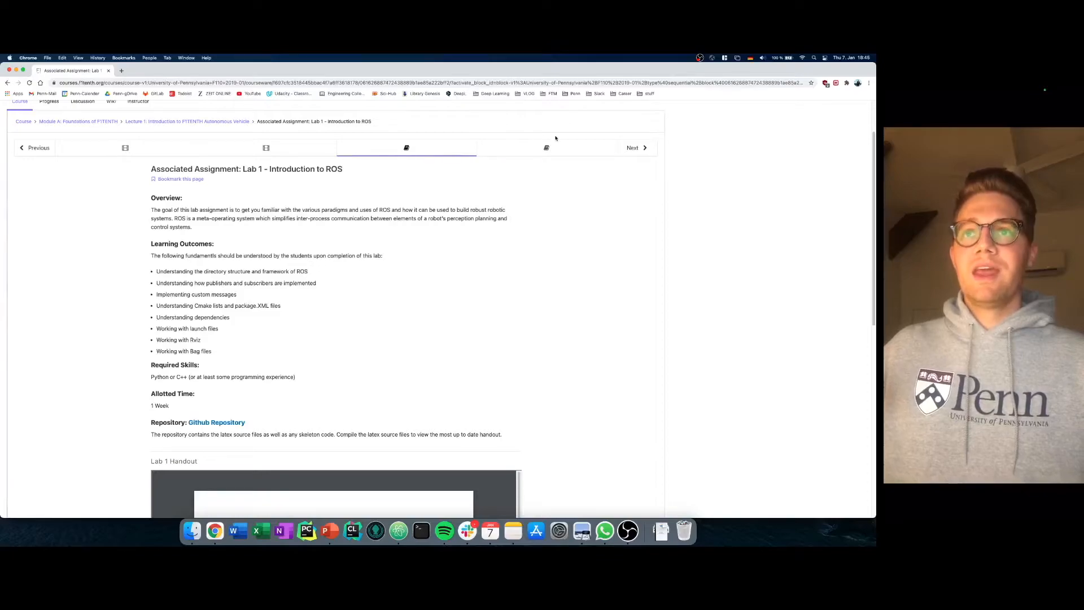
click(546, 147)
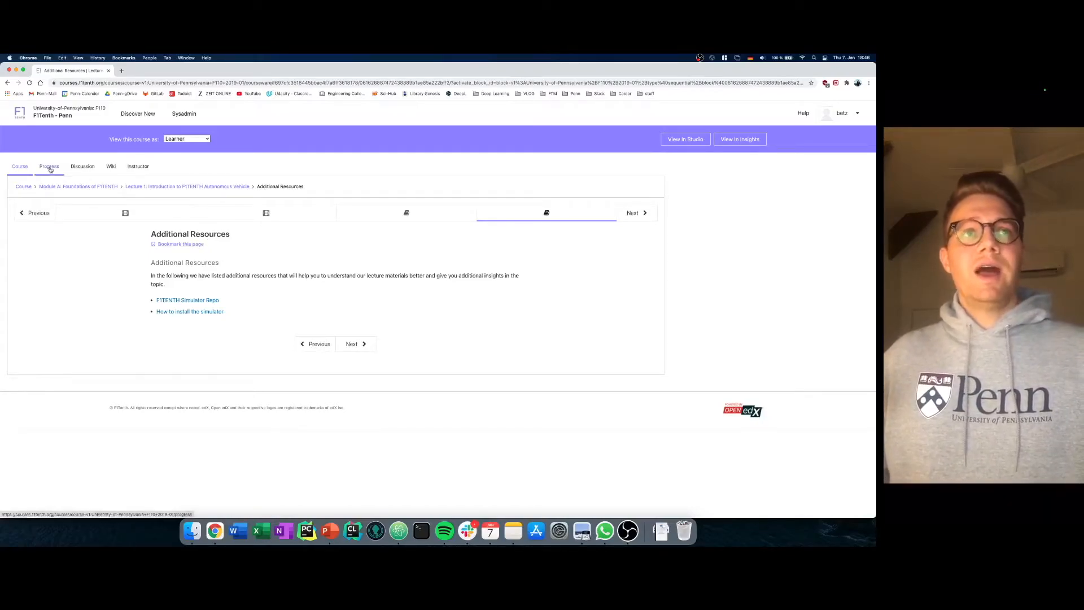
- Review the learner's Progress page for F1Tenth - Penn, then move to Studio home
click(49, 166)
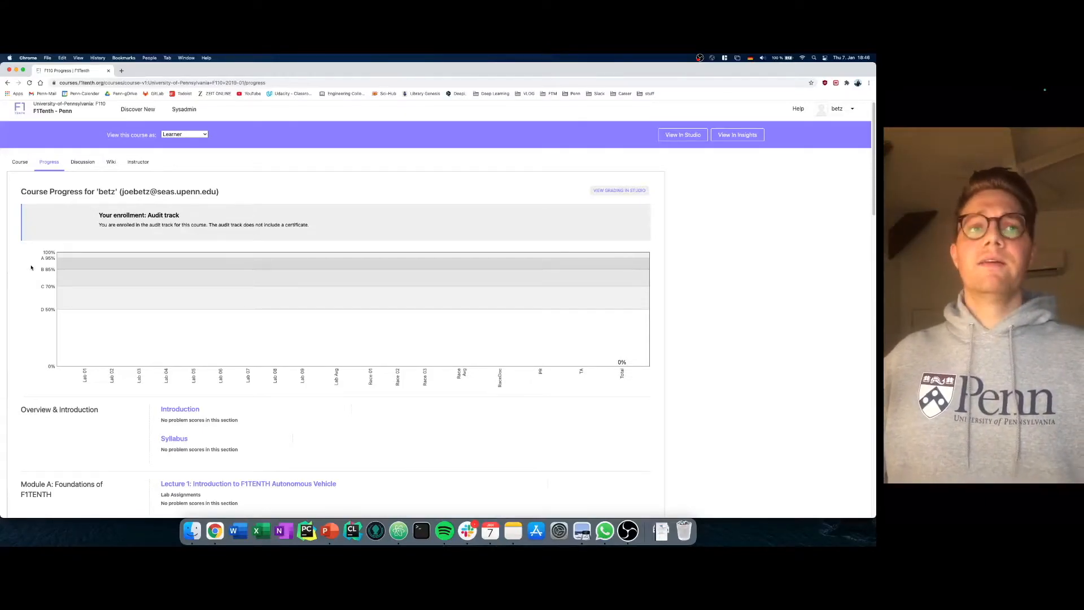
click(682, 134)
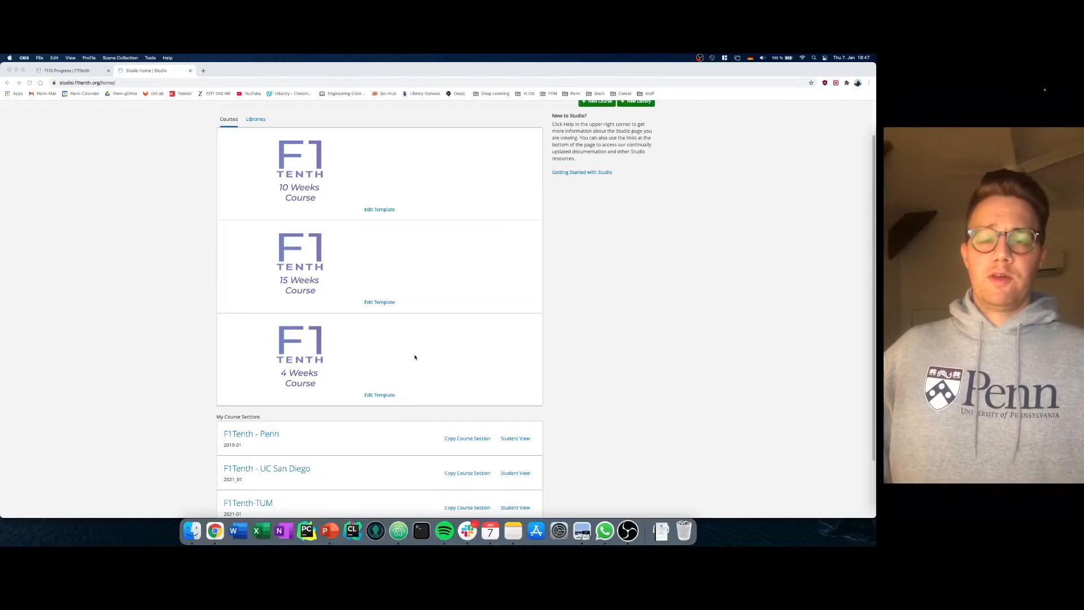
mouse_move(325, 346)
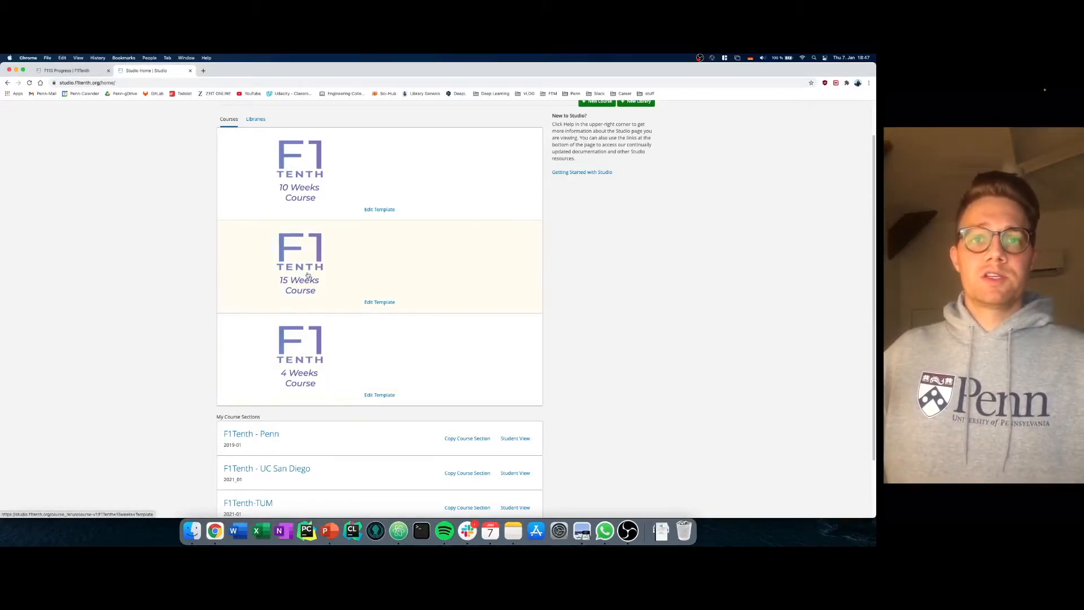
- Re-run the 15 Weeks template as 'F1Tenth - University 1', organization University1, run 2020_01
click(379, 302)
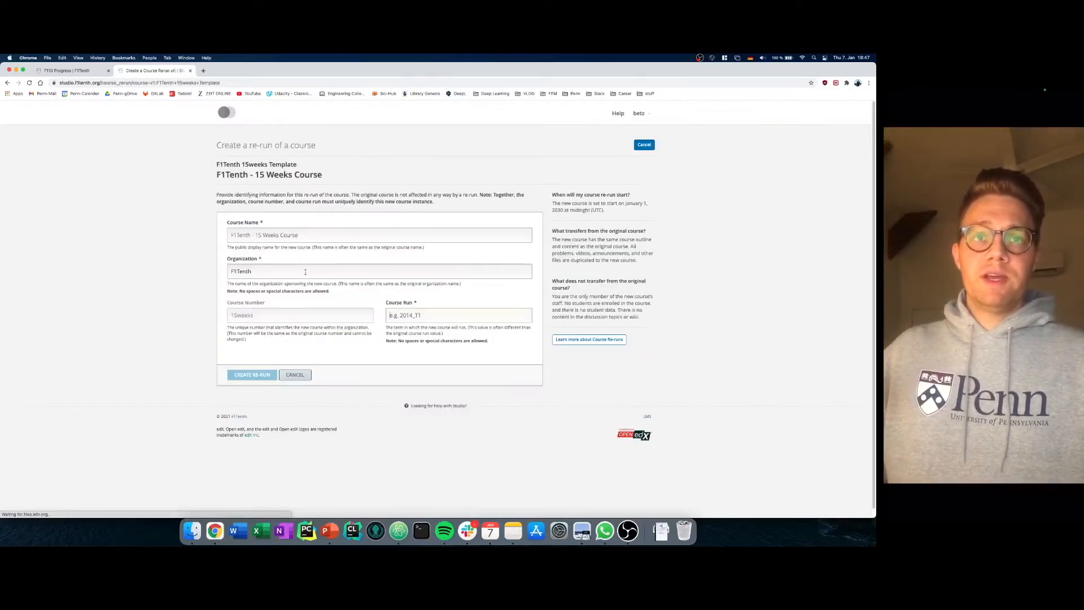
click(380, 235)
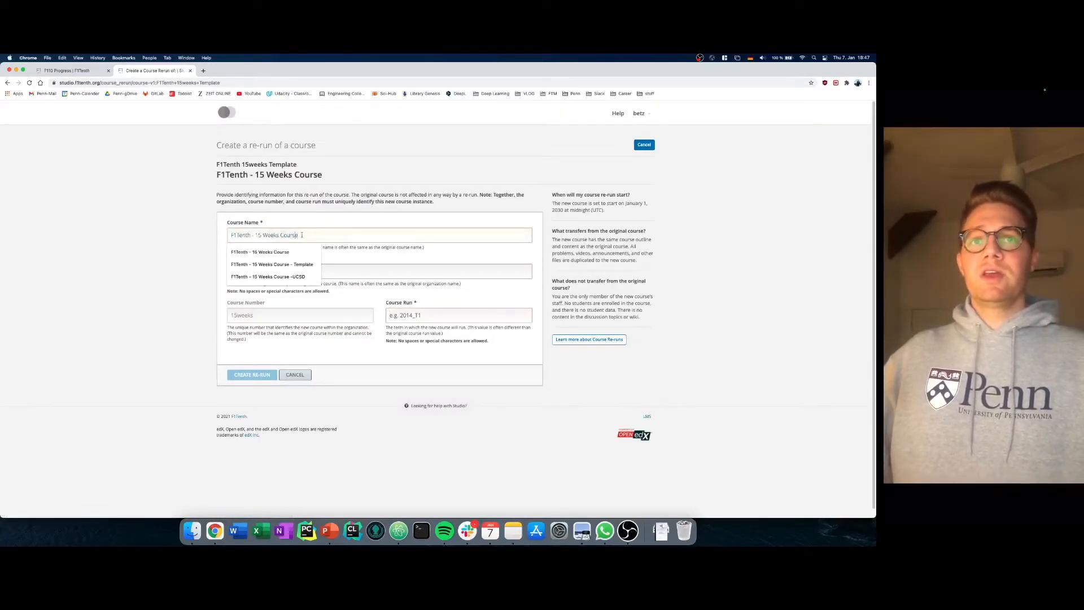
double_click(277, 235)
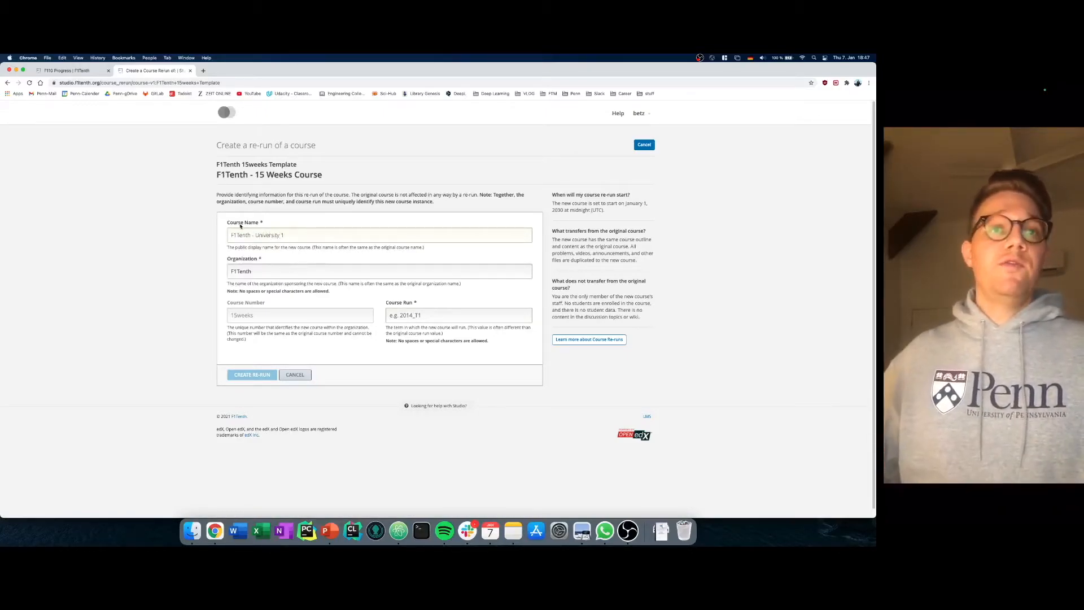
text(University1)
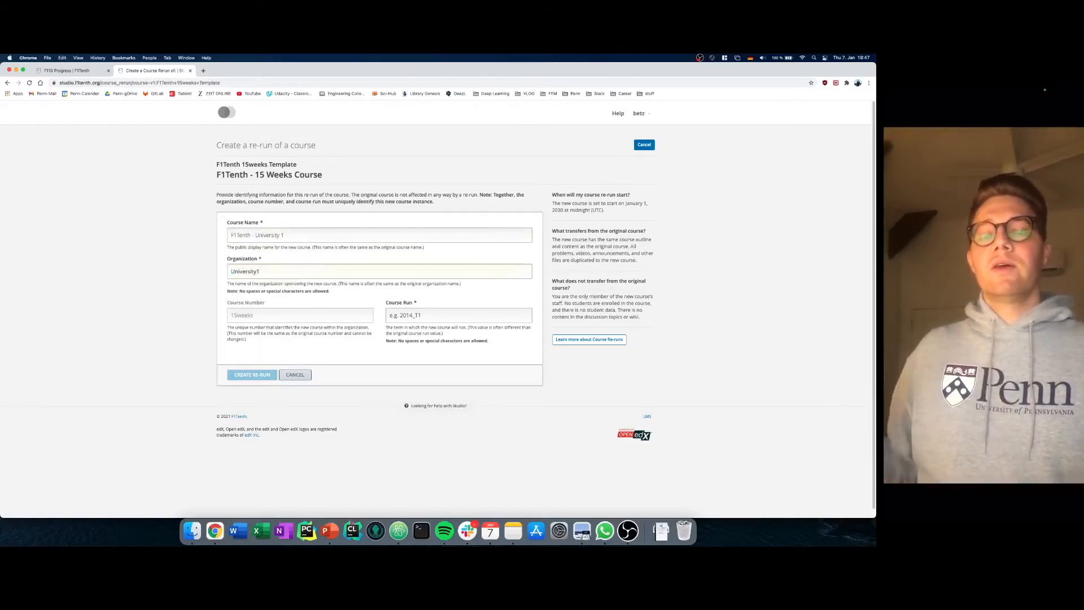
click(458, 315)
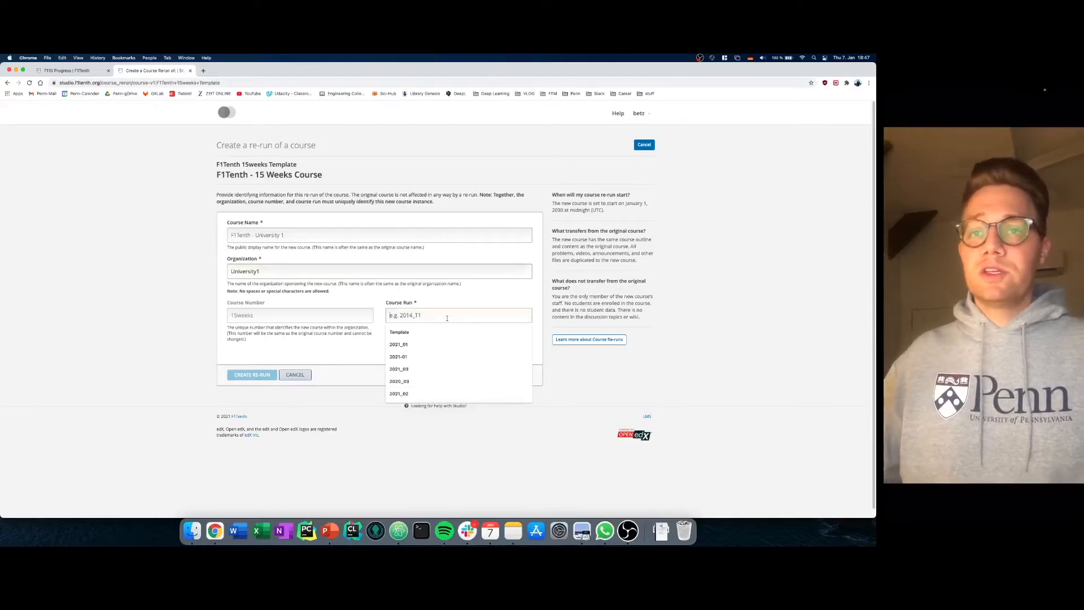
text(201)
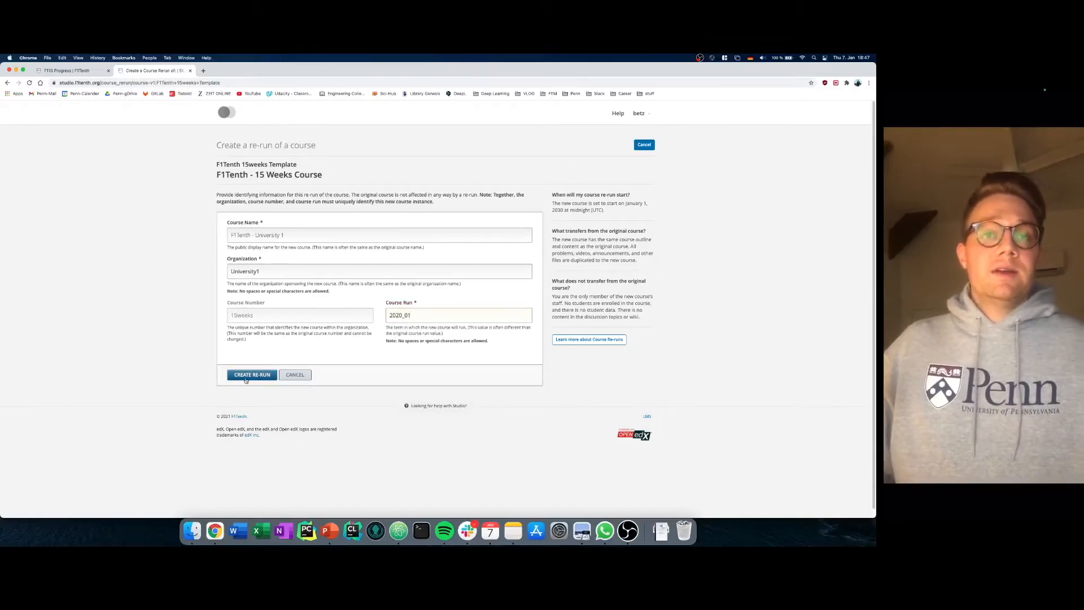
click(251, 374)
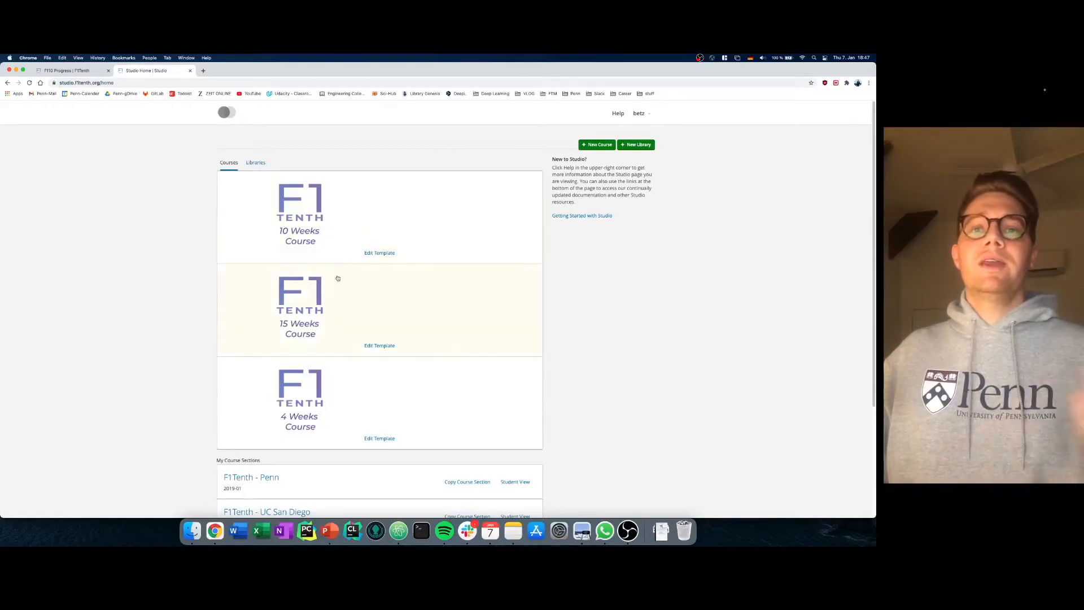
- Enter the new F1Tenth - University 1 course from My Course Sections
scroll(down, 3)
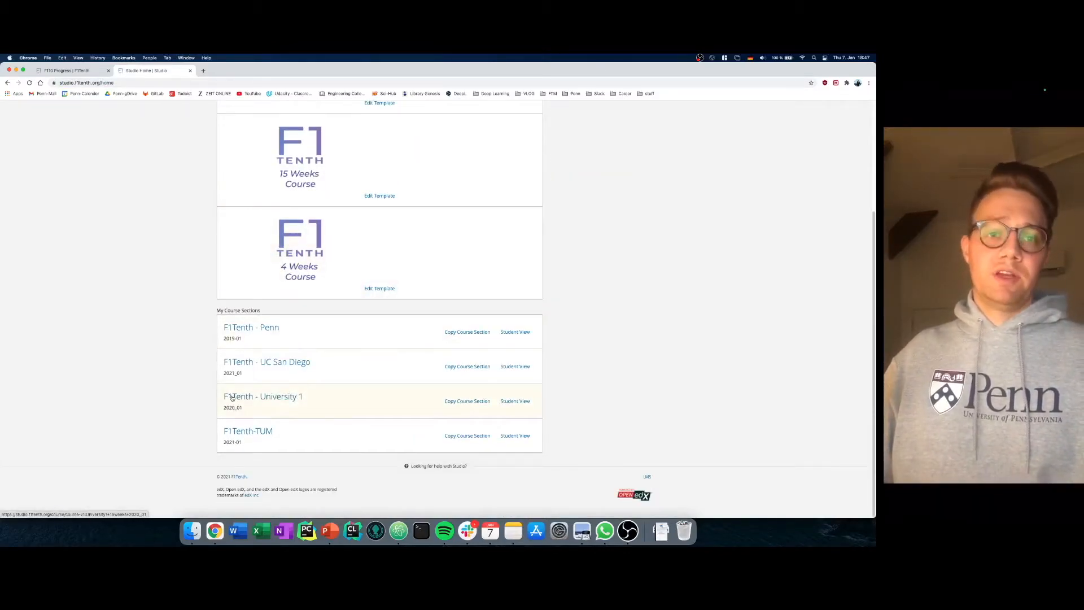
click(263, 396)
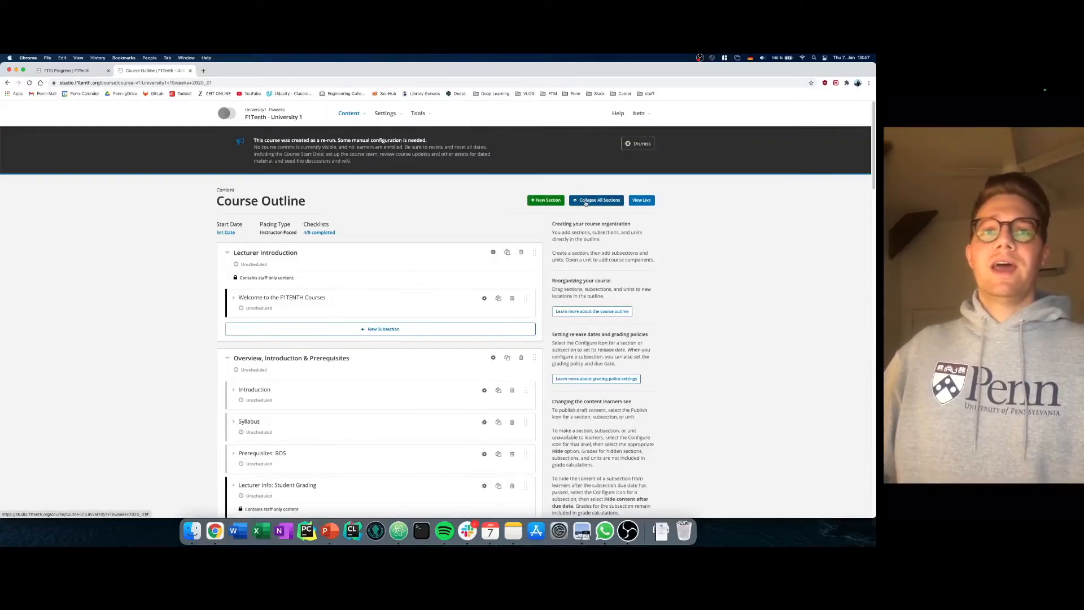
- Collapse all sections and delete Module A: Foundations of F1TENTH, confirming the removal
click(597, 200)
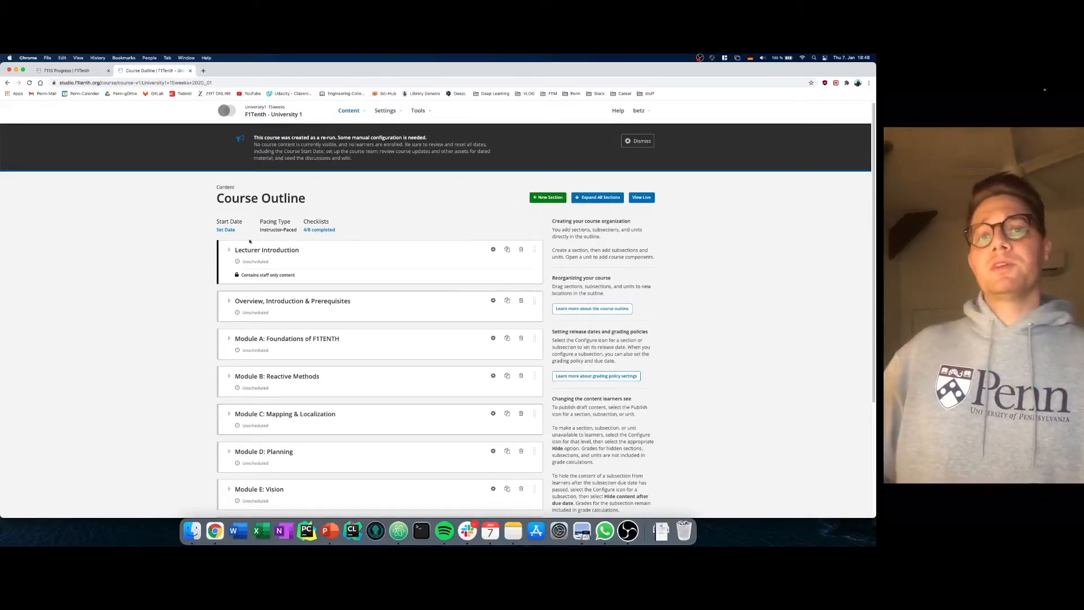
scroll(down, 3)
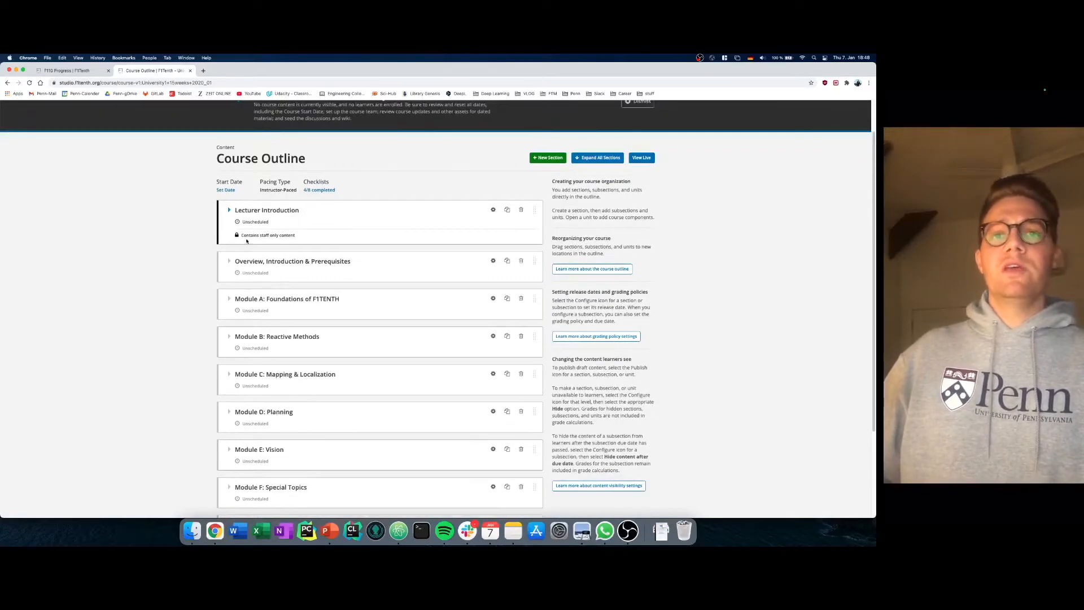
scroll(down, 3)
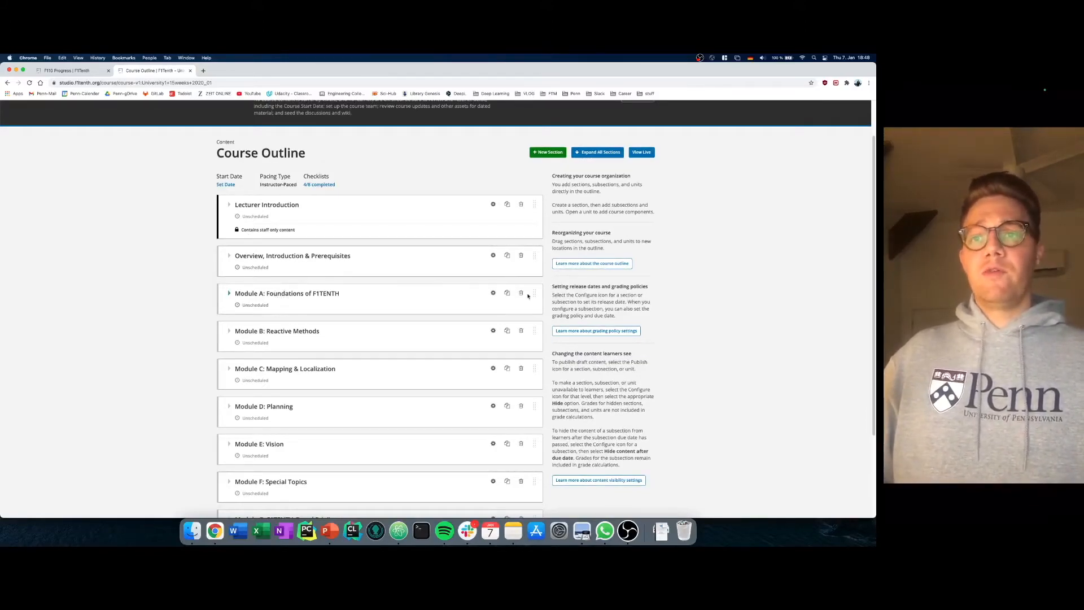
mouse_move(520, 294)
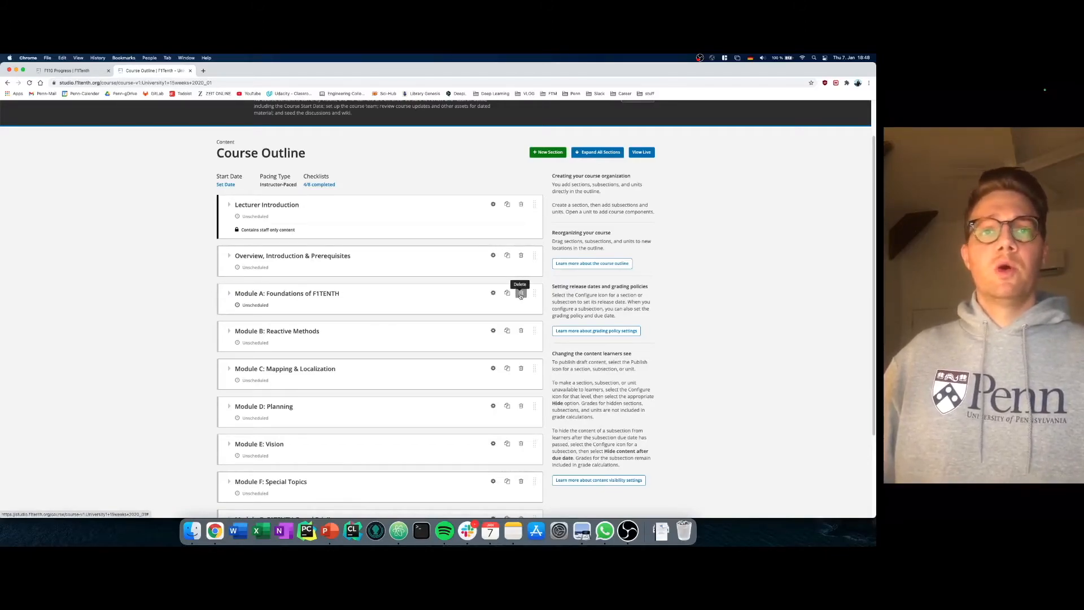
click(520, 292)
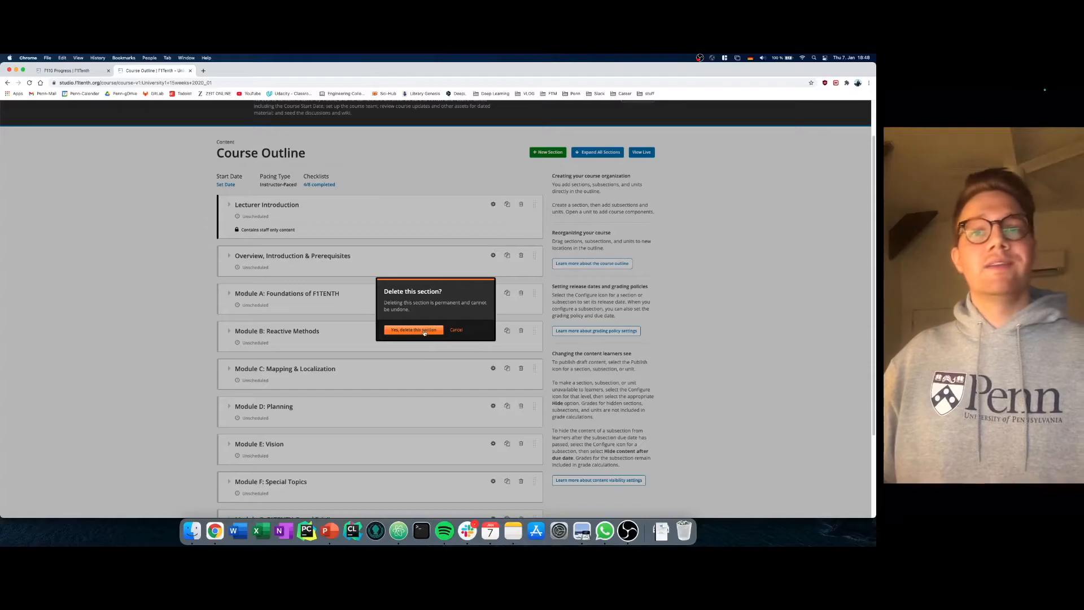
click(414, 329)
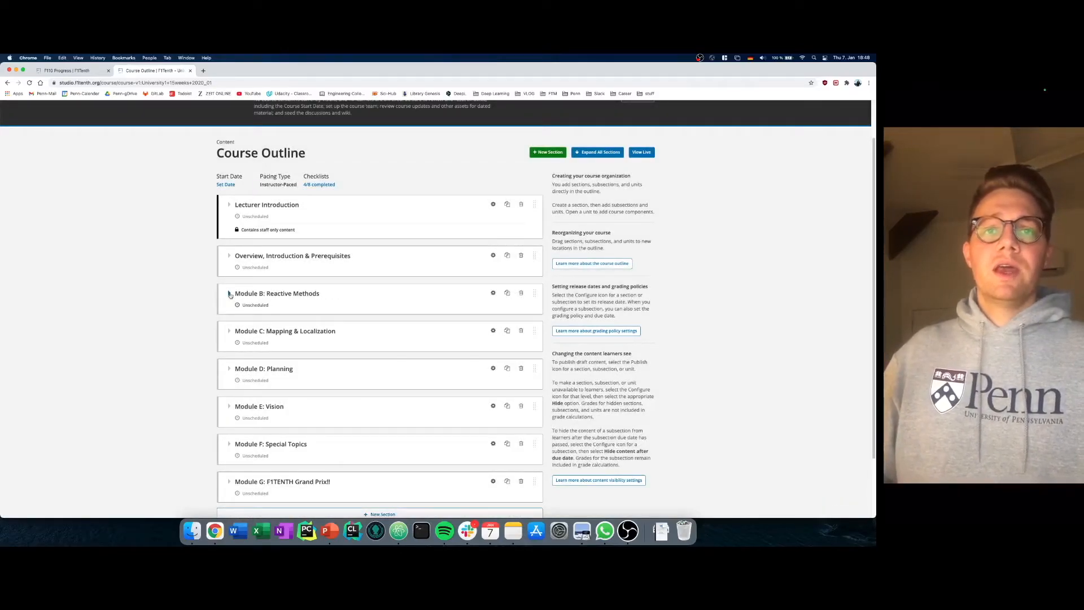
- Add a subsection to Module C named 'Lecture 13 - New Mapping Algorithm'
click(229, 331)
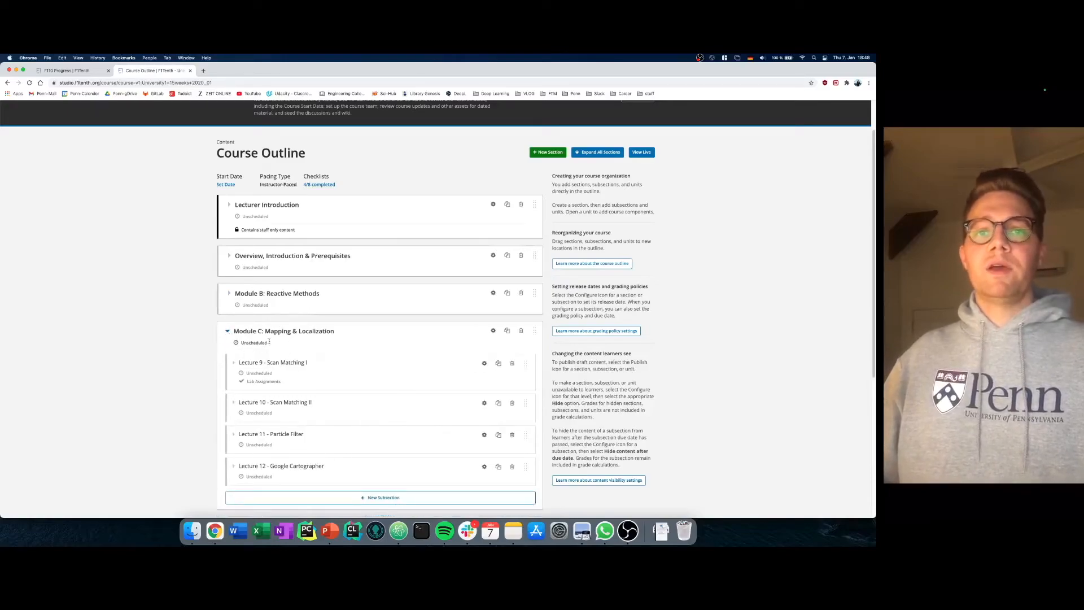
scroll(down, 3)
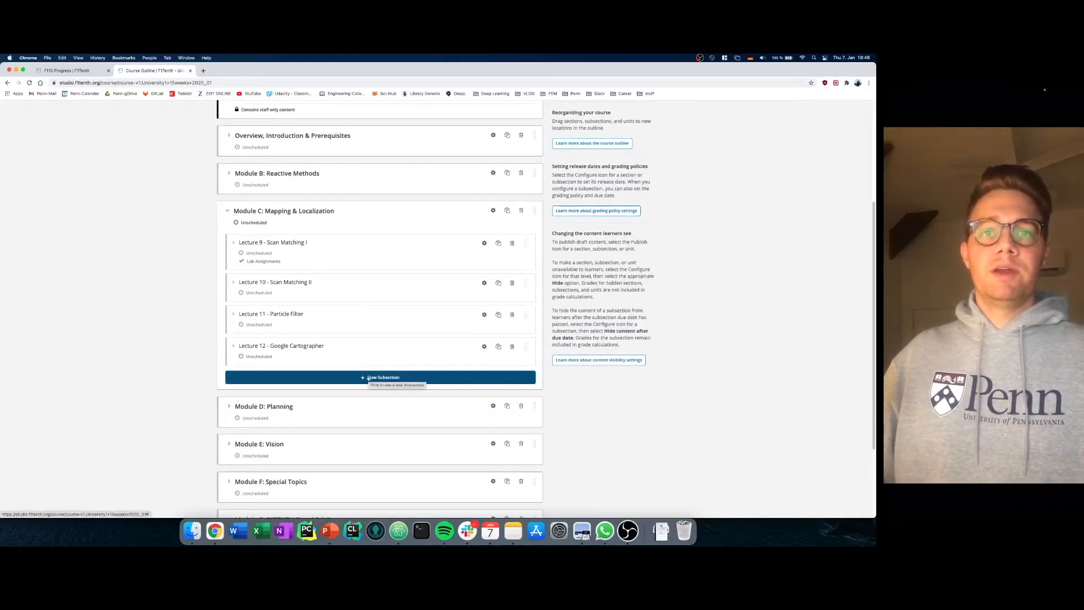
click(380, 377)
text(Lecture 13)
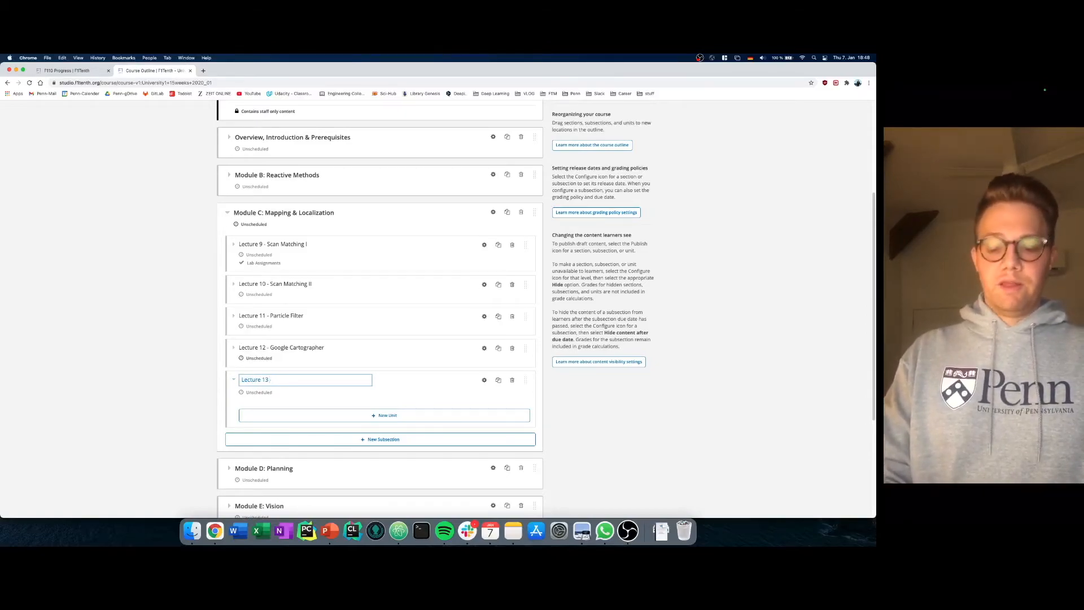
text(- New Mapp)
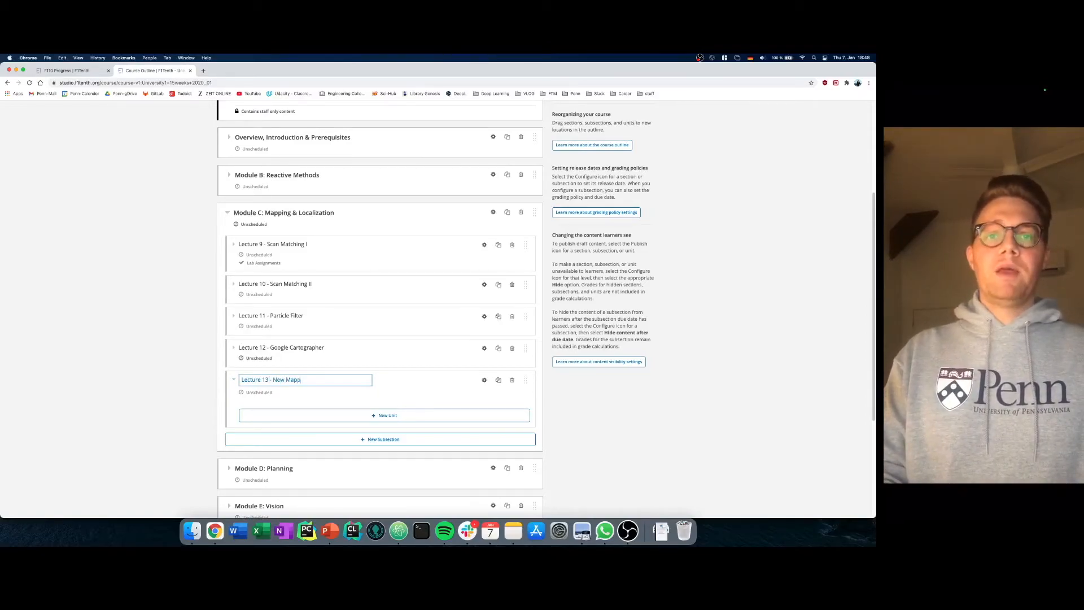
text(ing Algorithm)
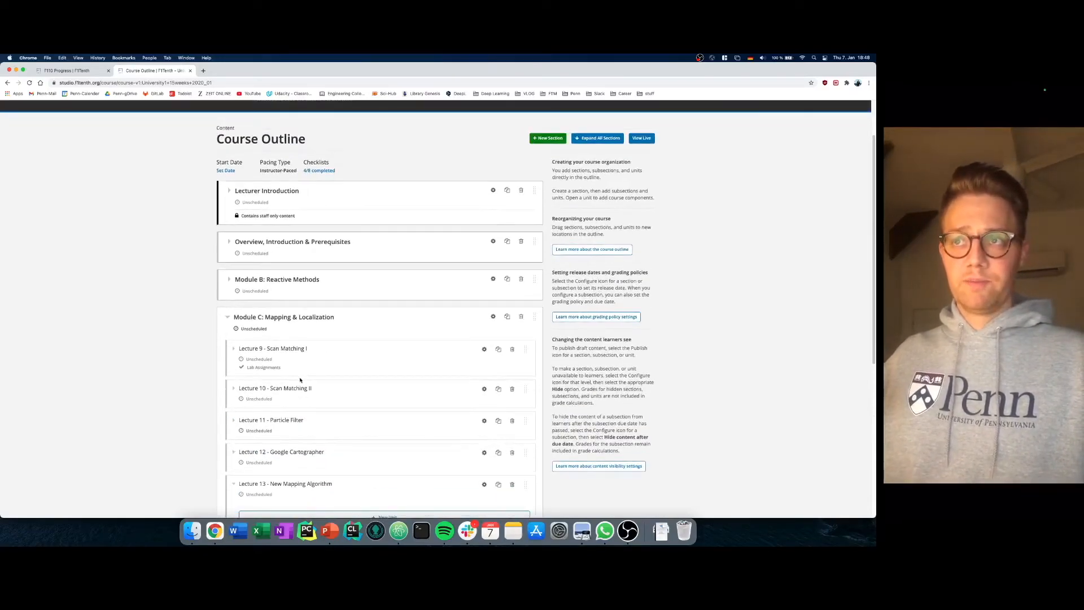
scroll(down, 3)
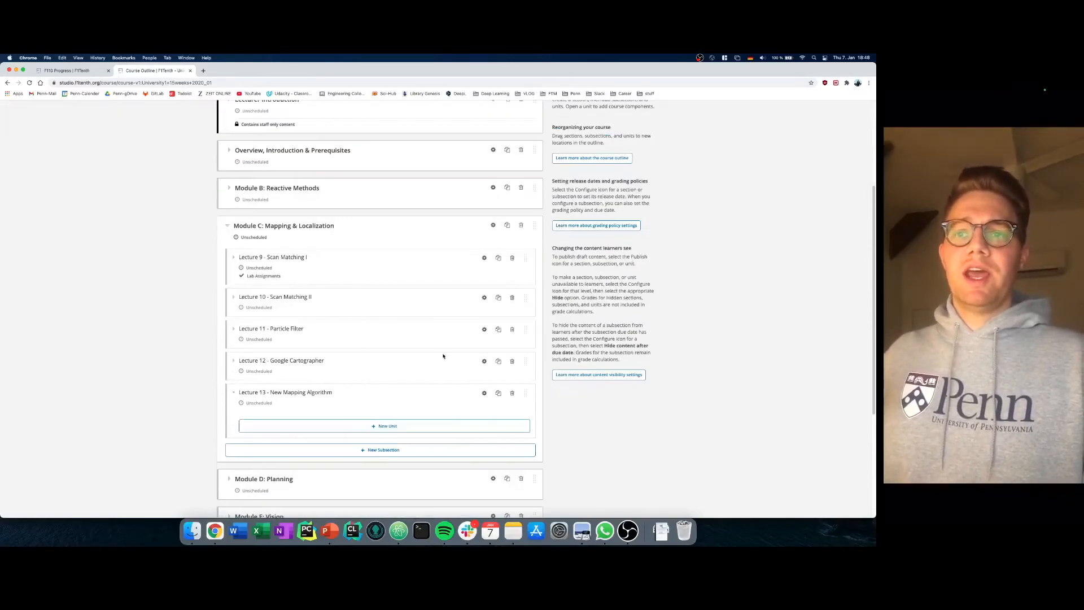
scroll(down, 3)
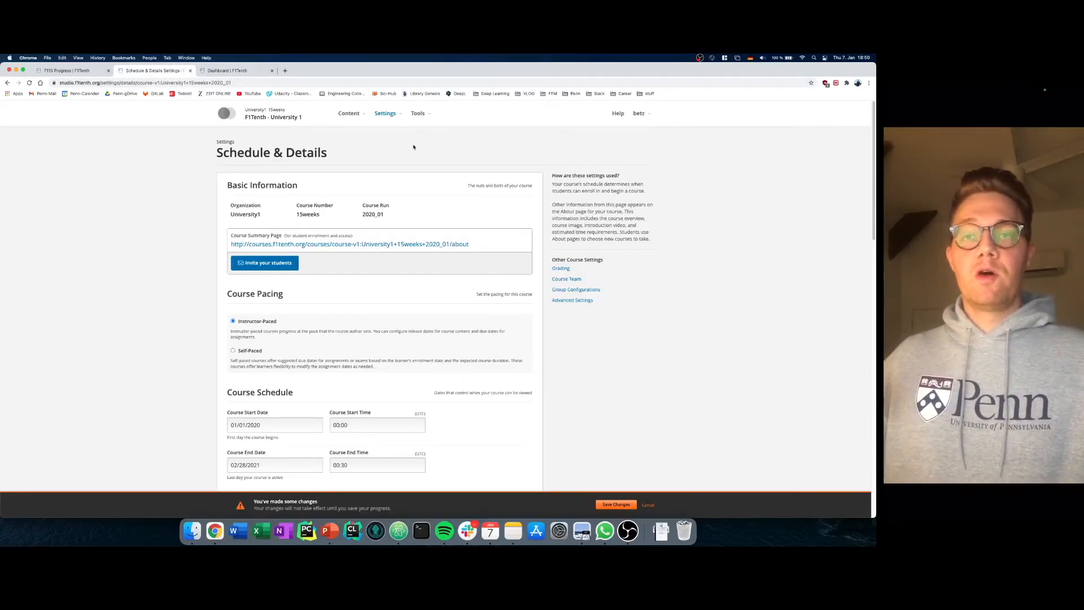
- Scroll through Schedule & Details: 01/01/2020 start, 02/28/2021 end, overview, card image and intro video
scroll(down, 3)
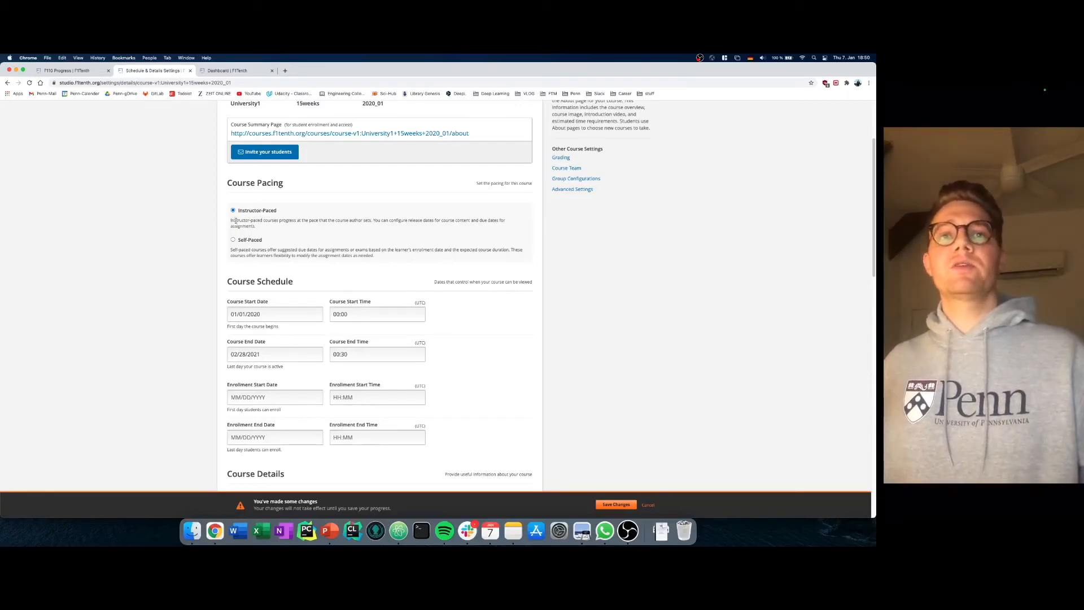
scroll(down, 3)
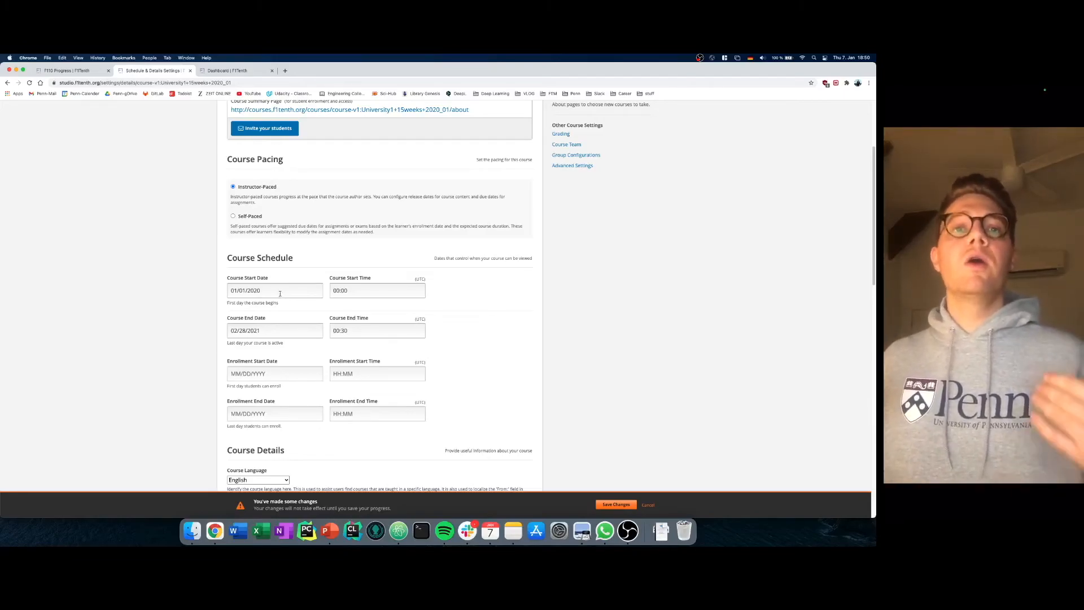
scroll(down, 3)
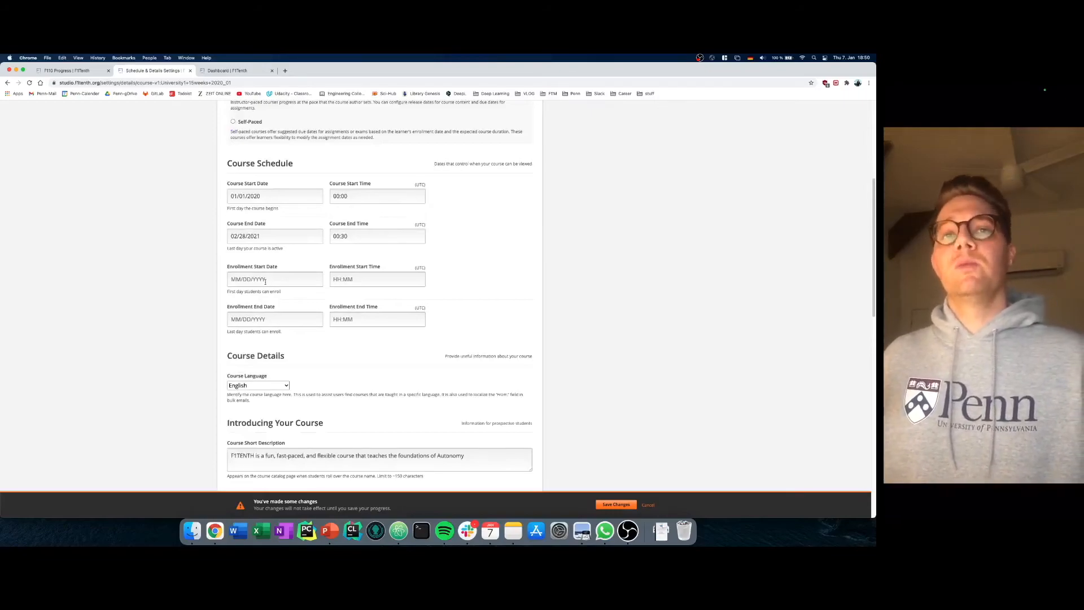
scroll(down, 3)
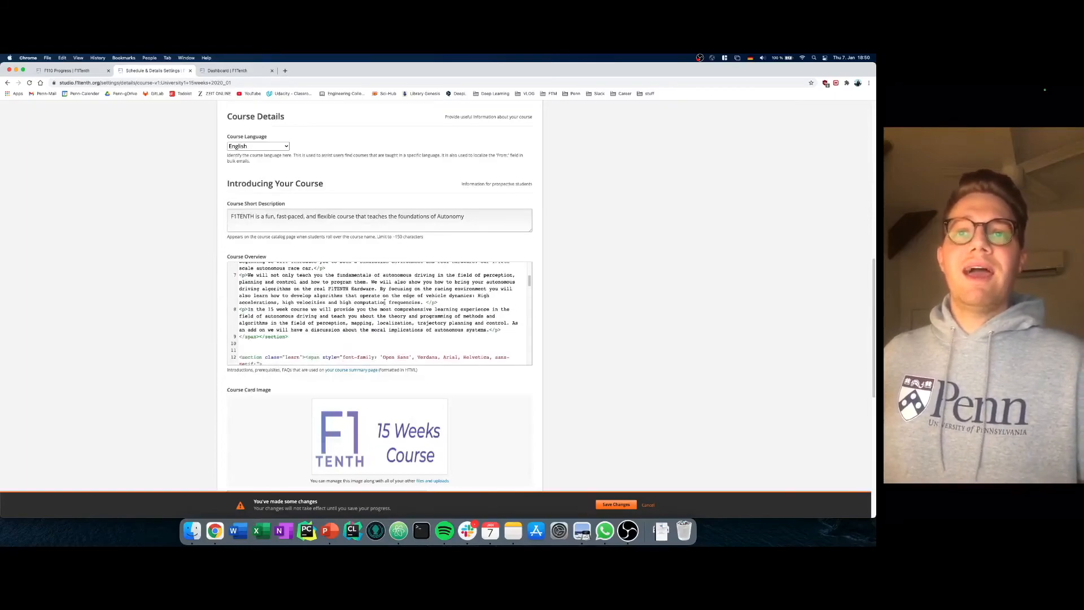
scroll(down, 3)
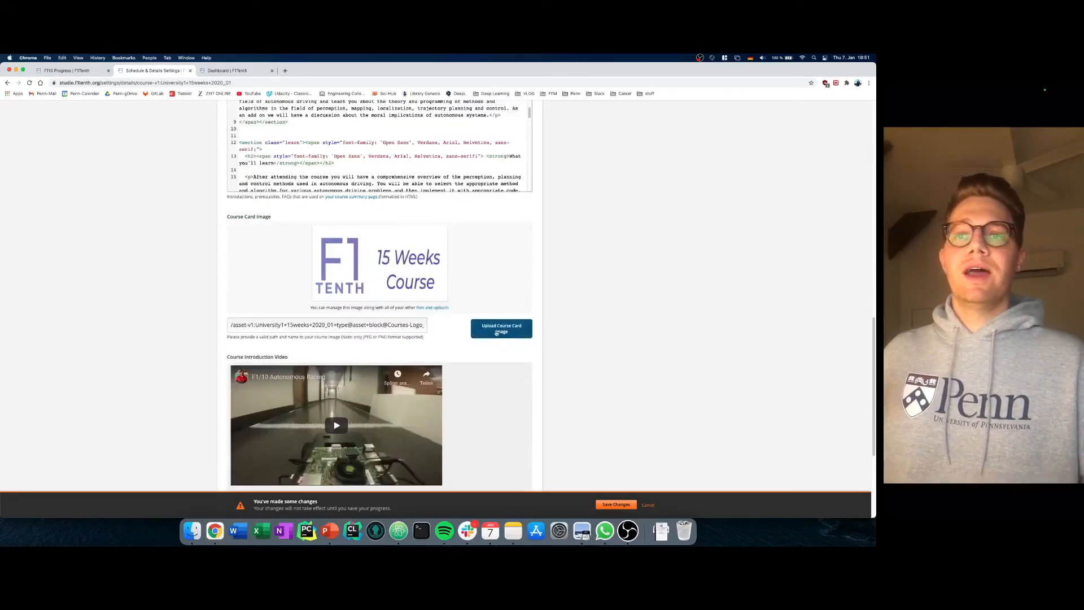
- Upload the University Name logo as the course card image and save the settings
click(501, 327)
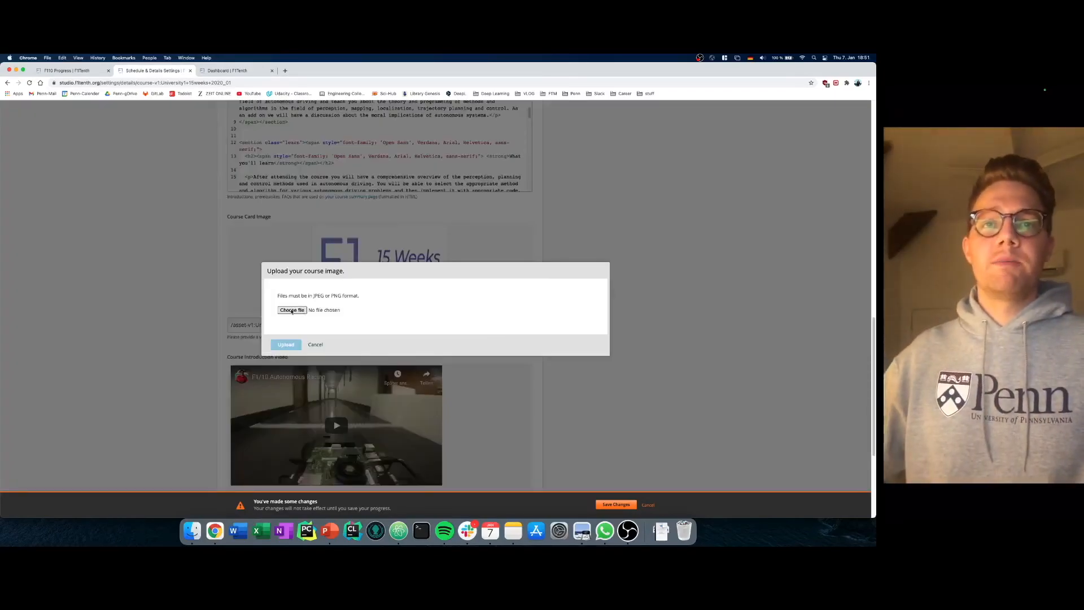
click(291, 310)
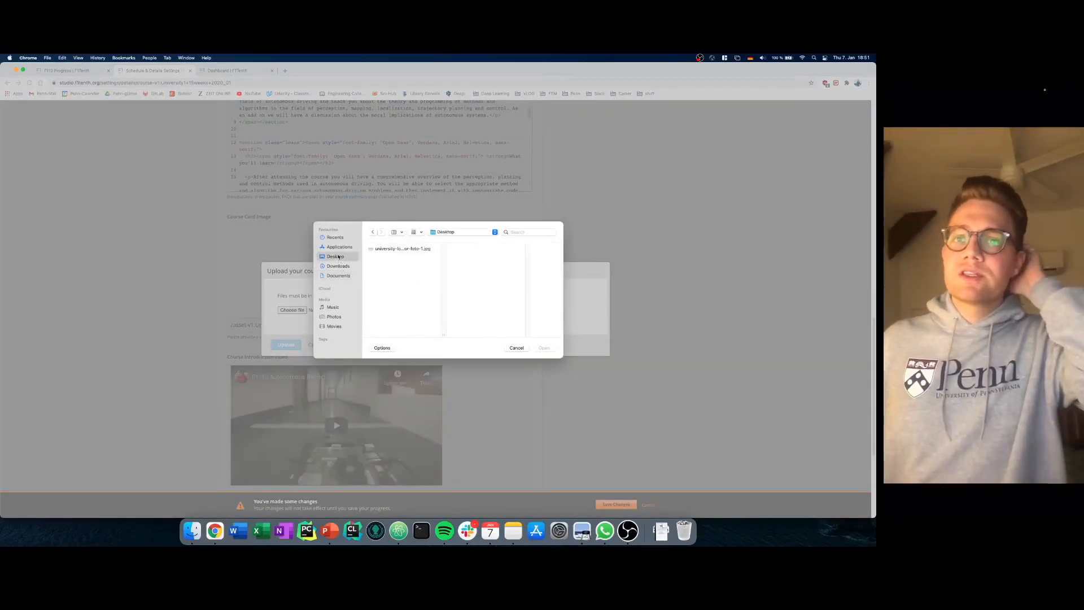
click(402, 248)
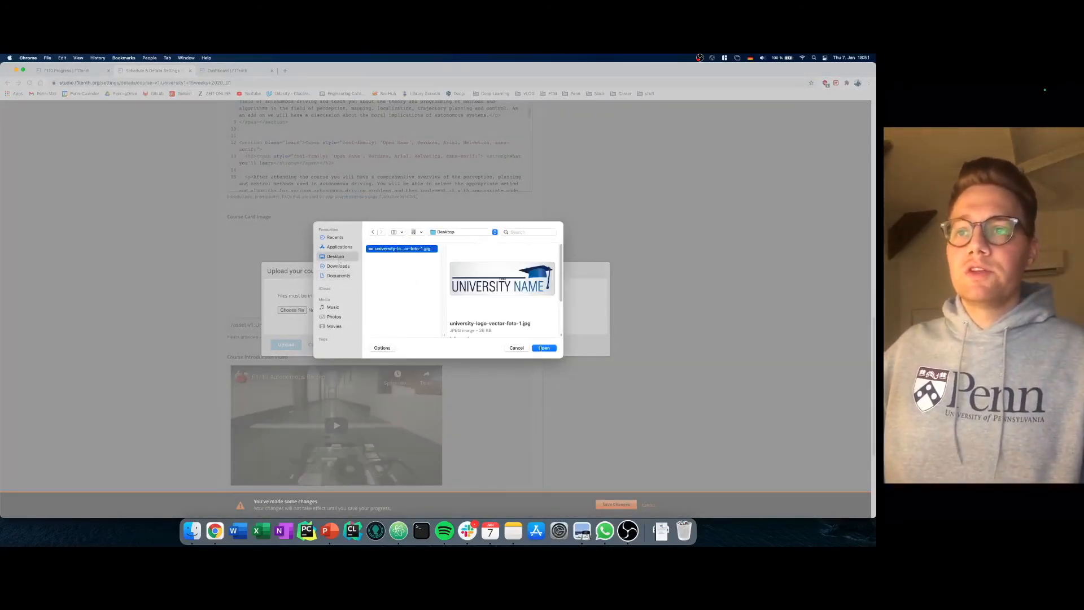
click(543, 348)
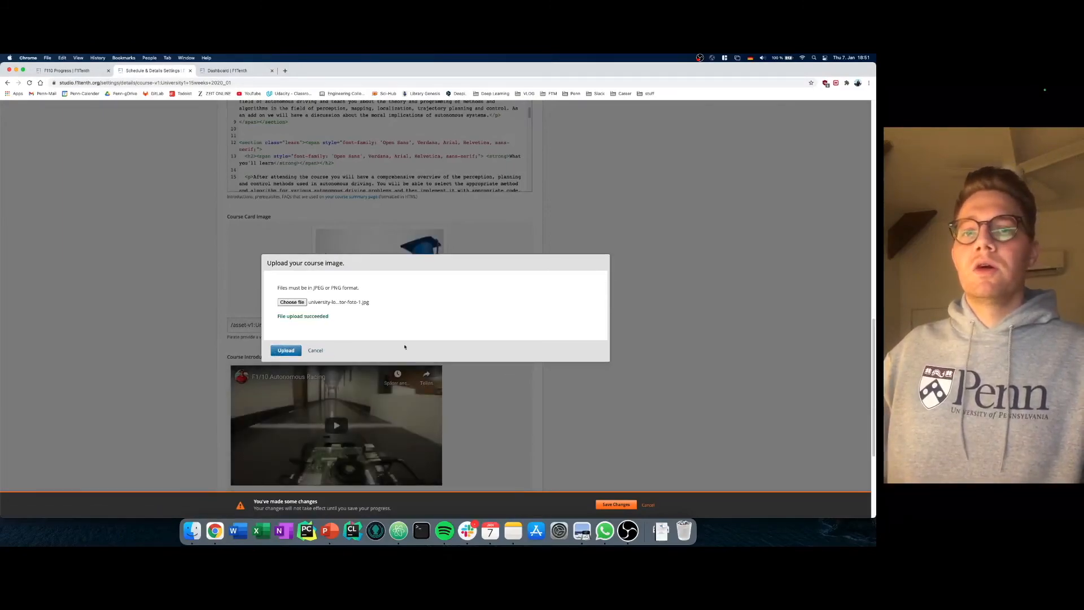
click(286, 351)
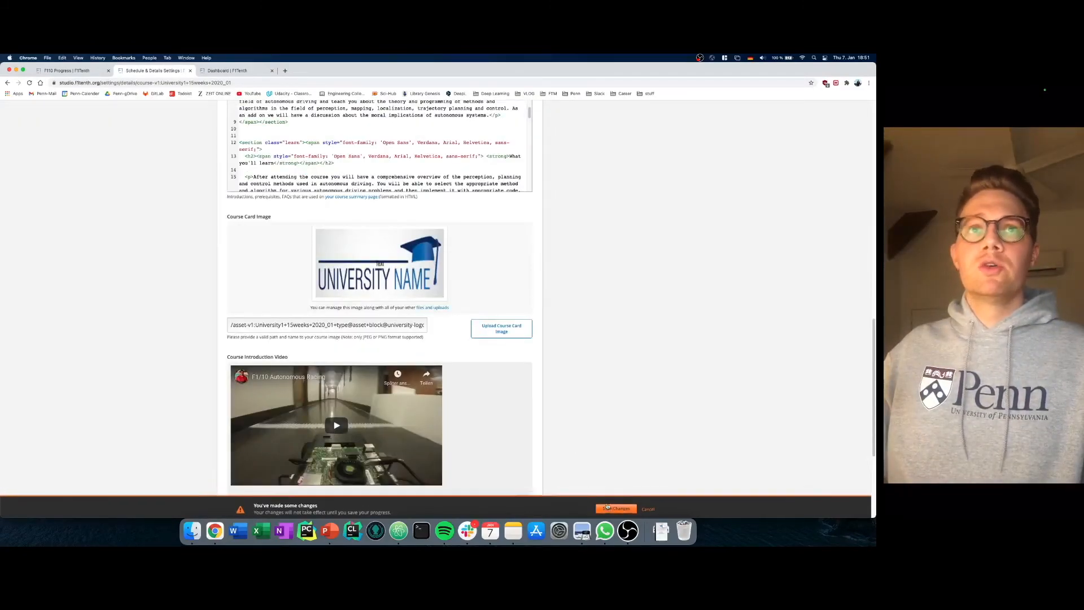
click(235, 70)
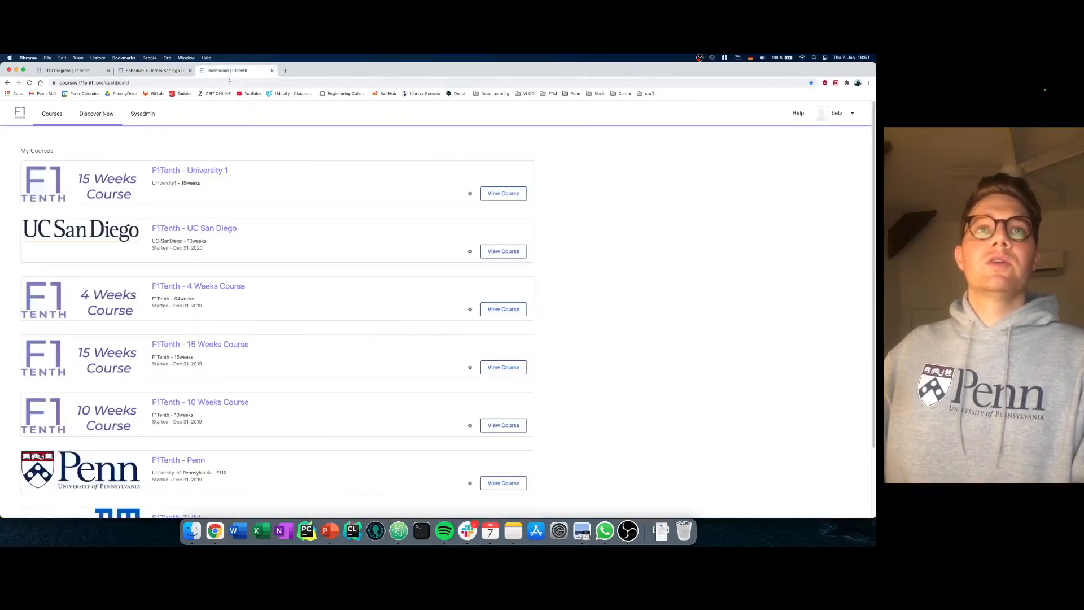